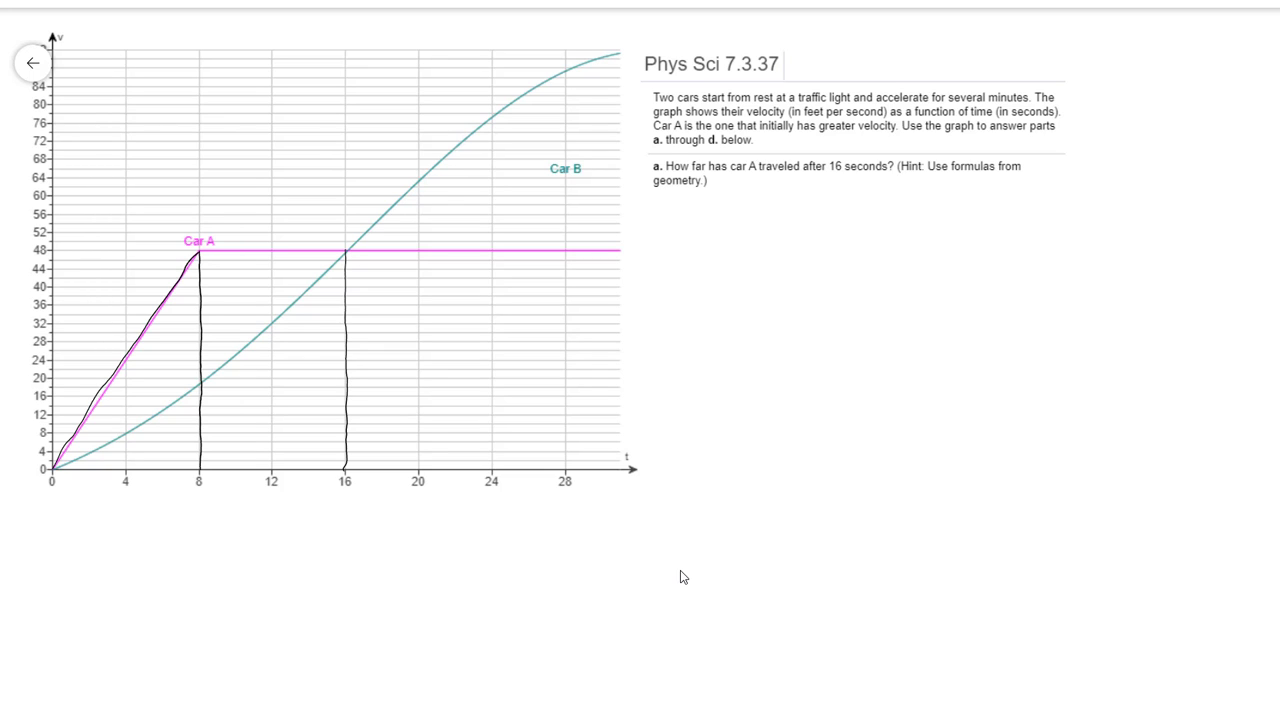
# Write the integral from 0 to 16 and the ½(8)(48) + (8)(48) area formula beside part a
pyautogui.moveTo(680, 235); pyautogui.dragTo(670, 295)
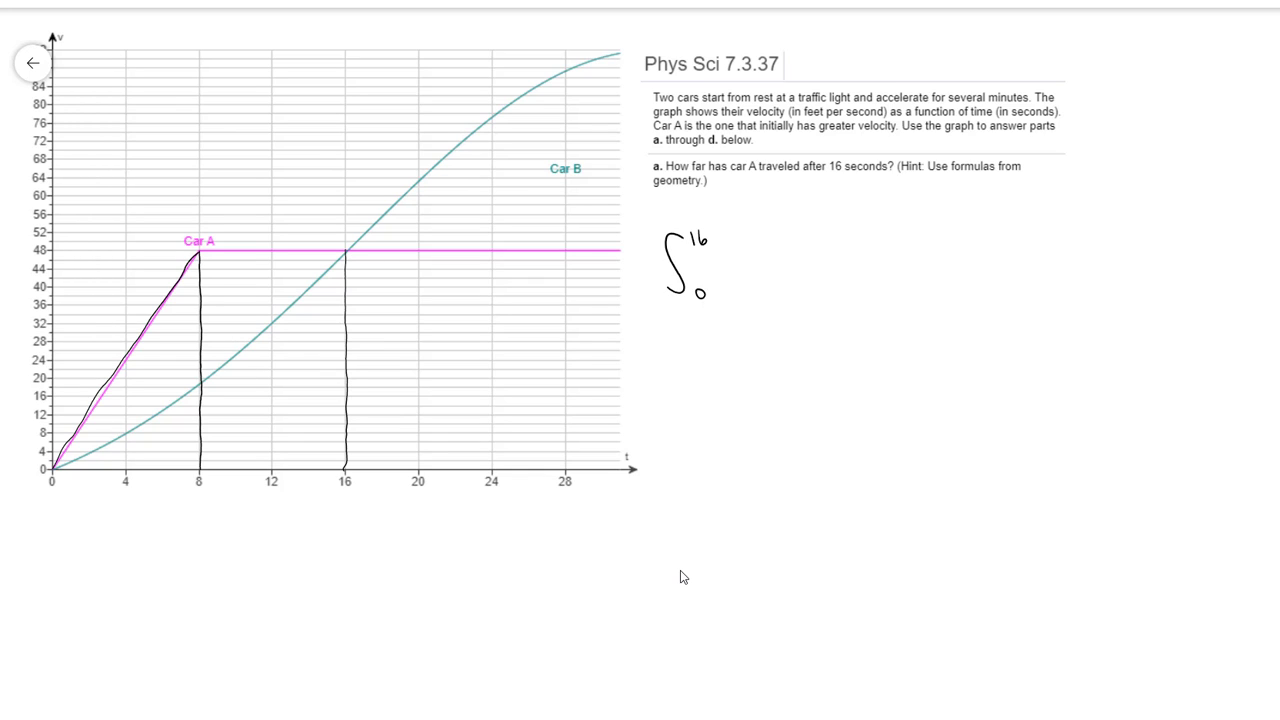
pyautogui.moveTo(735, 255); pyautogui.dragTo(735, 290)
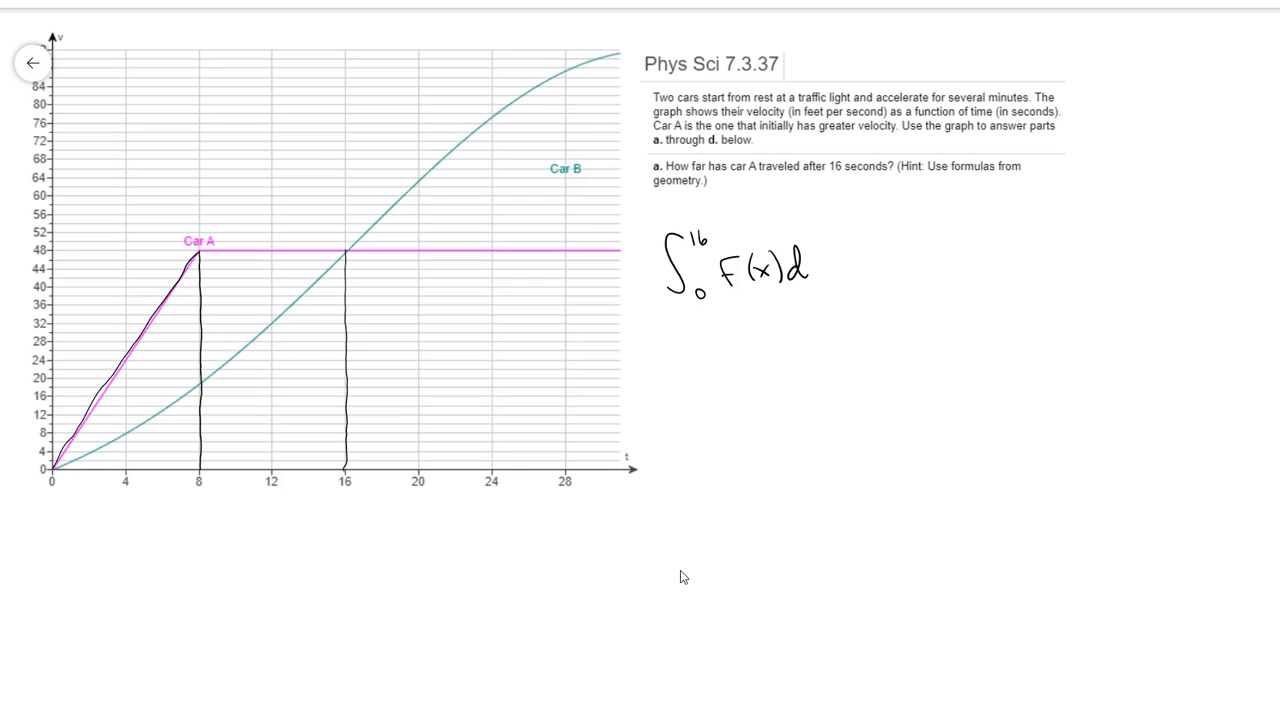
pyautogui.moveTo(800, 270); pyautogui.dragTo(850, 270)
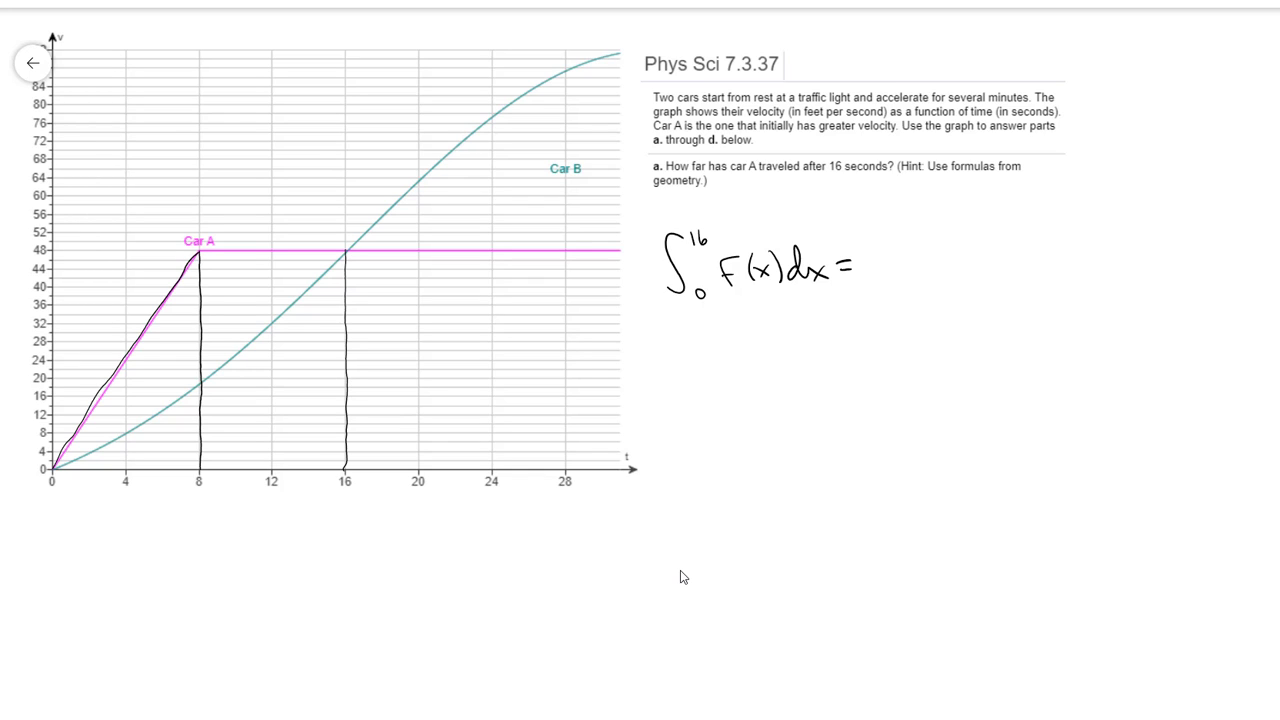
pyautogui.moveTo(895, 240); pyautogui.dragTo(892, 262)
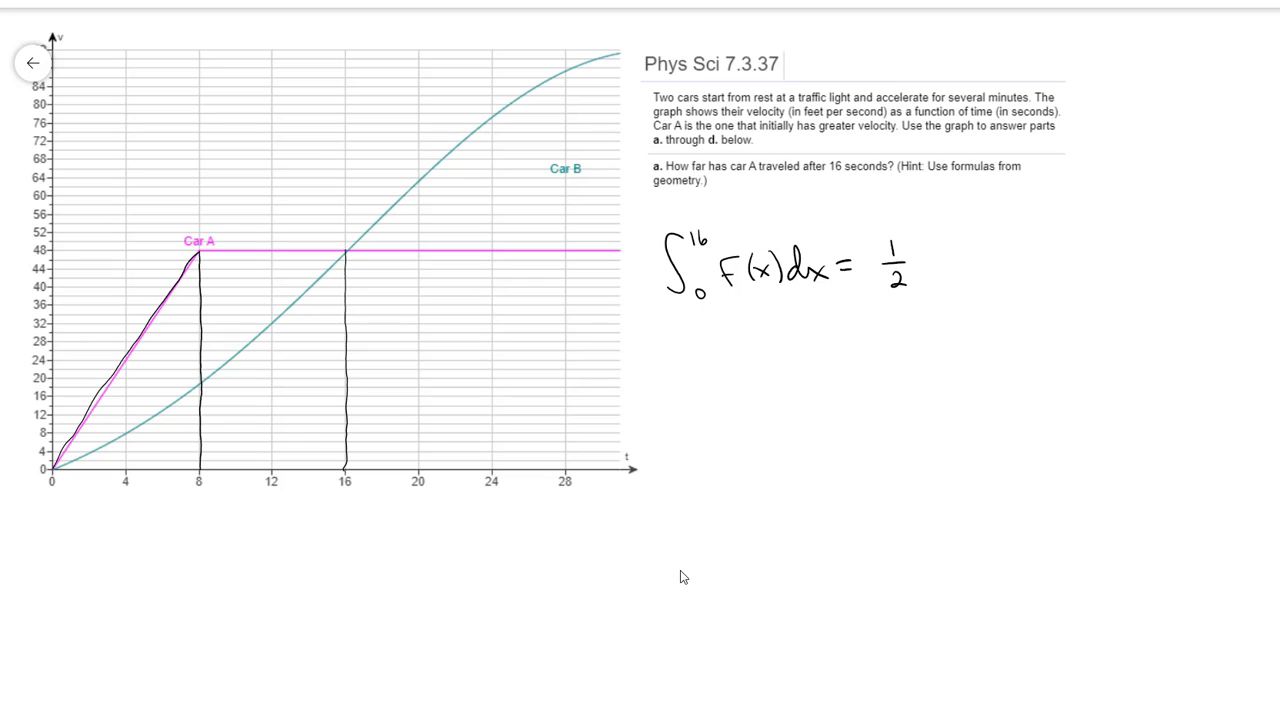
pyautogui.moveTo(925, 240); pyautogui.dragTo(925, 285)
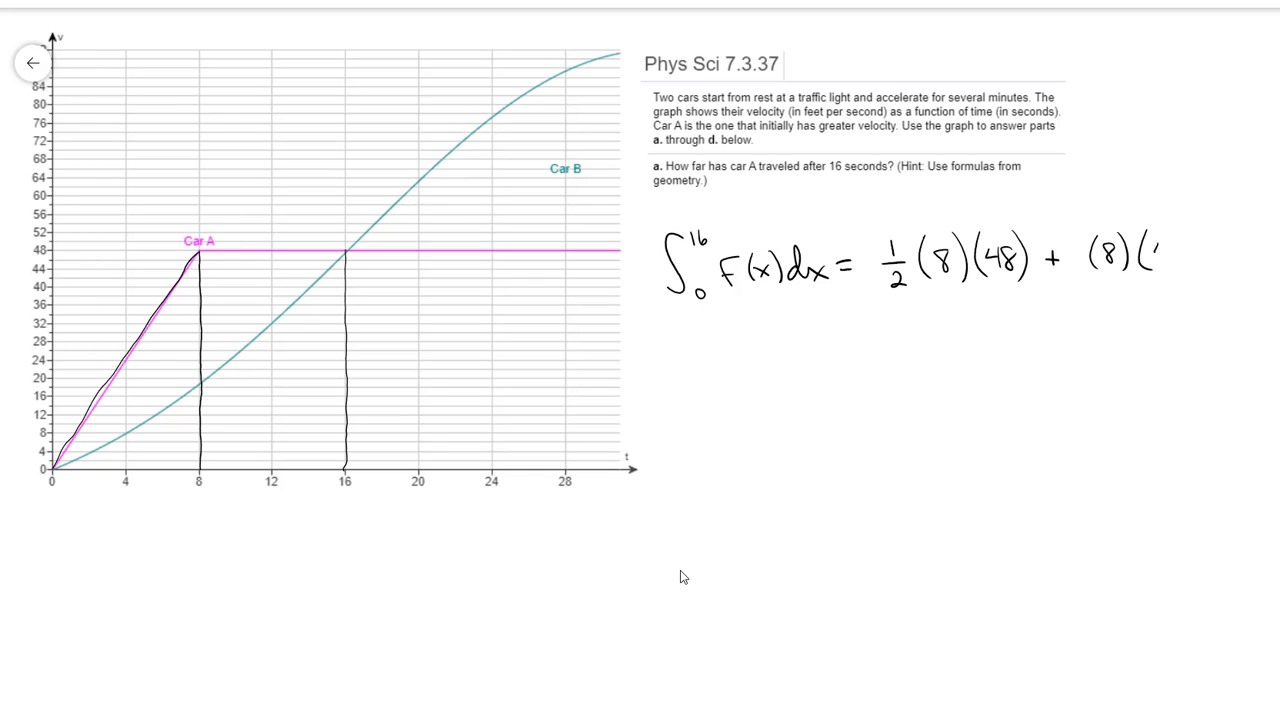
# Evaluate the area as 576 and record 576 ft as Car A's distance
pyautogui.write('48)')
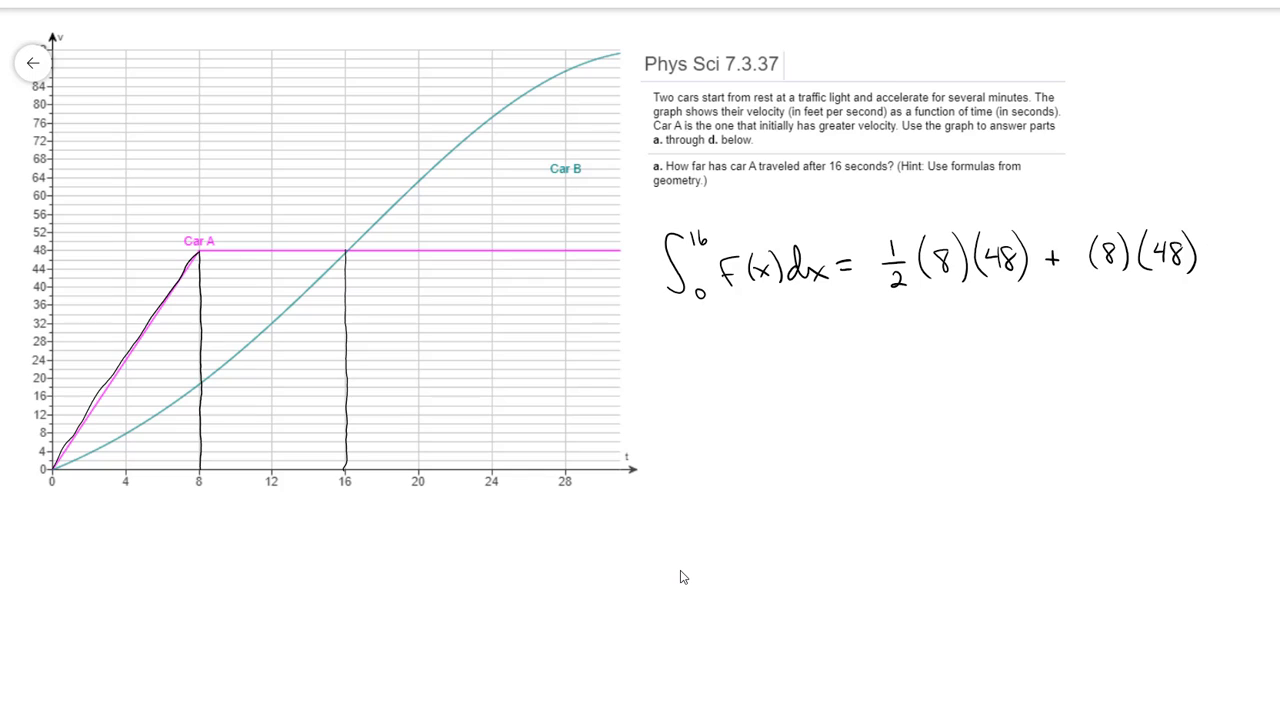
pyautogui.write('=')
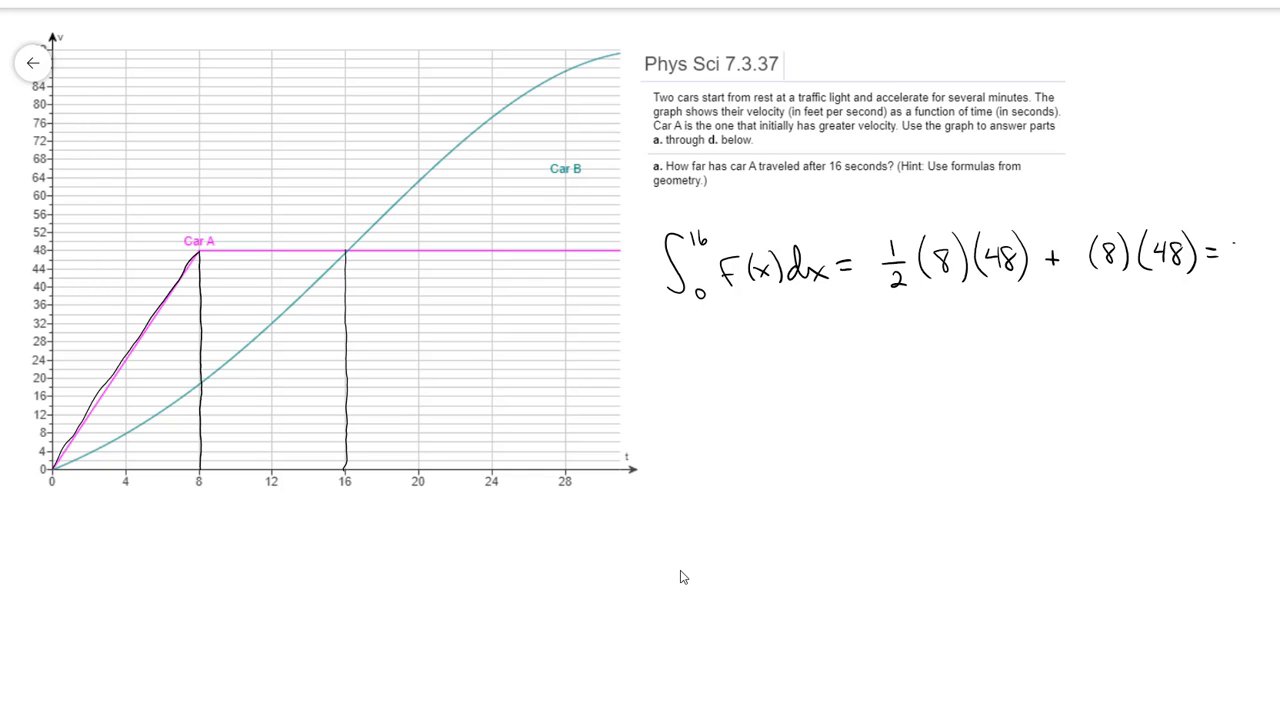
pyautogui.write('576')
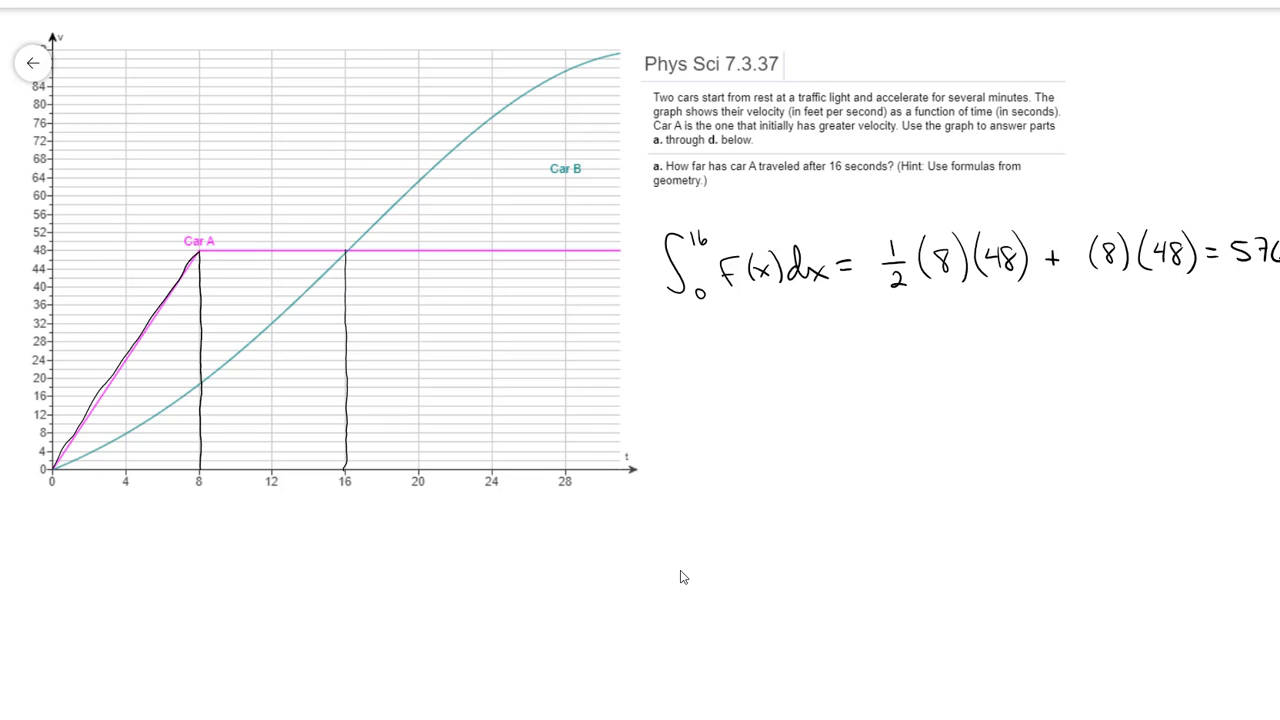
pyautogui.moveTo(905, 613)
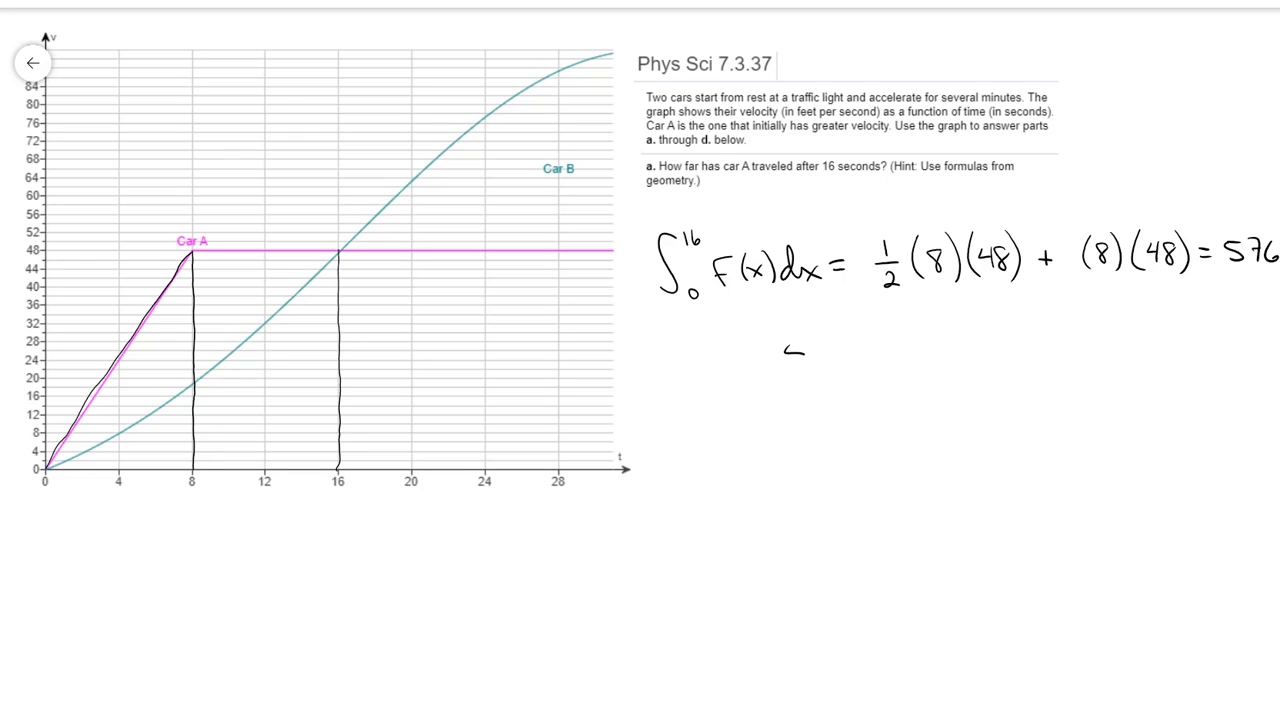
pyautogui.write('576')
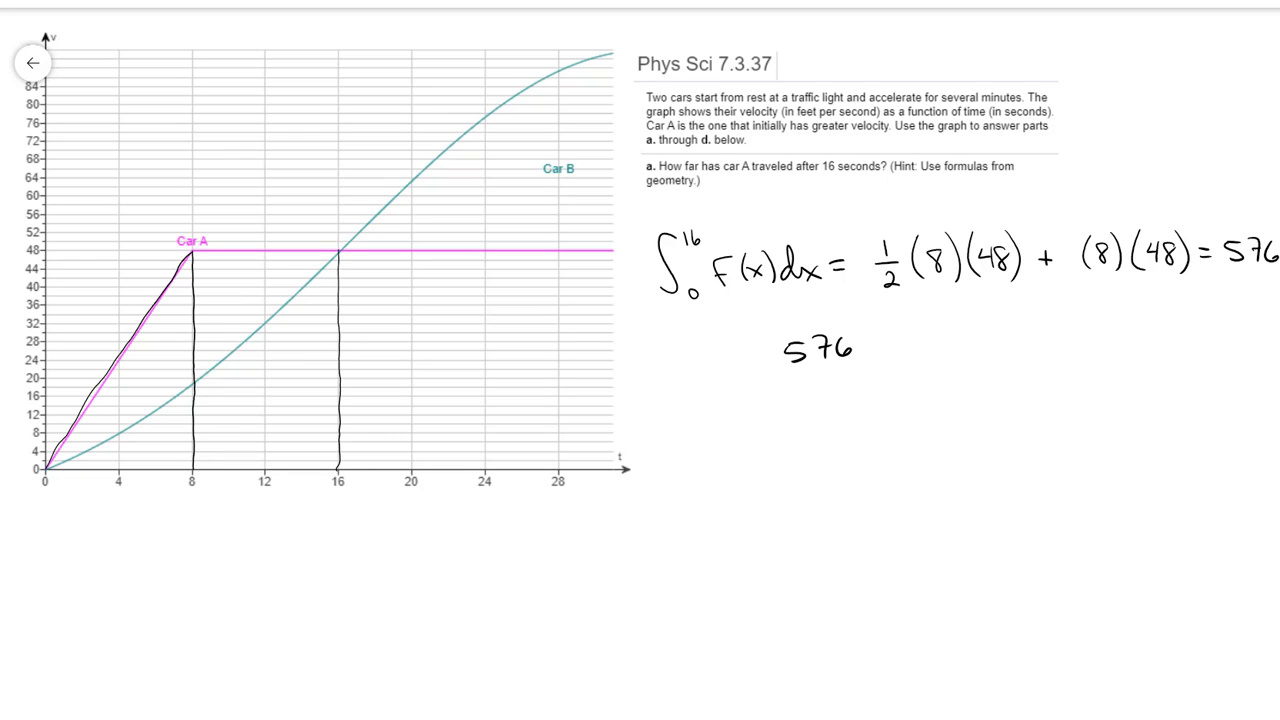
pyautogui.write('Ft')
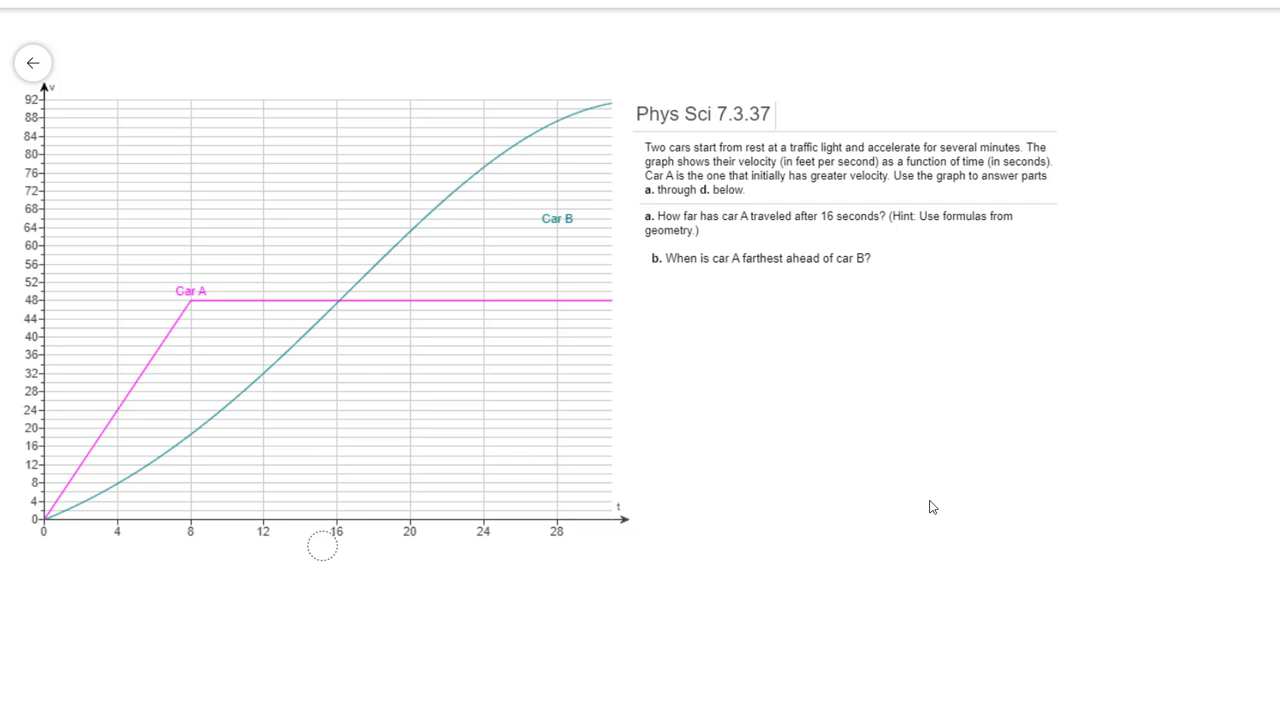
# Circle t = 16 and the curves' intersection, then answer 16 s for part b
pyautogui.click(323, 544)
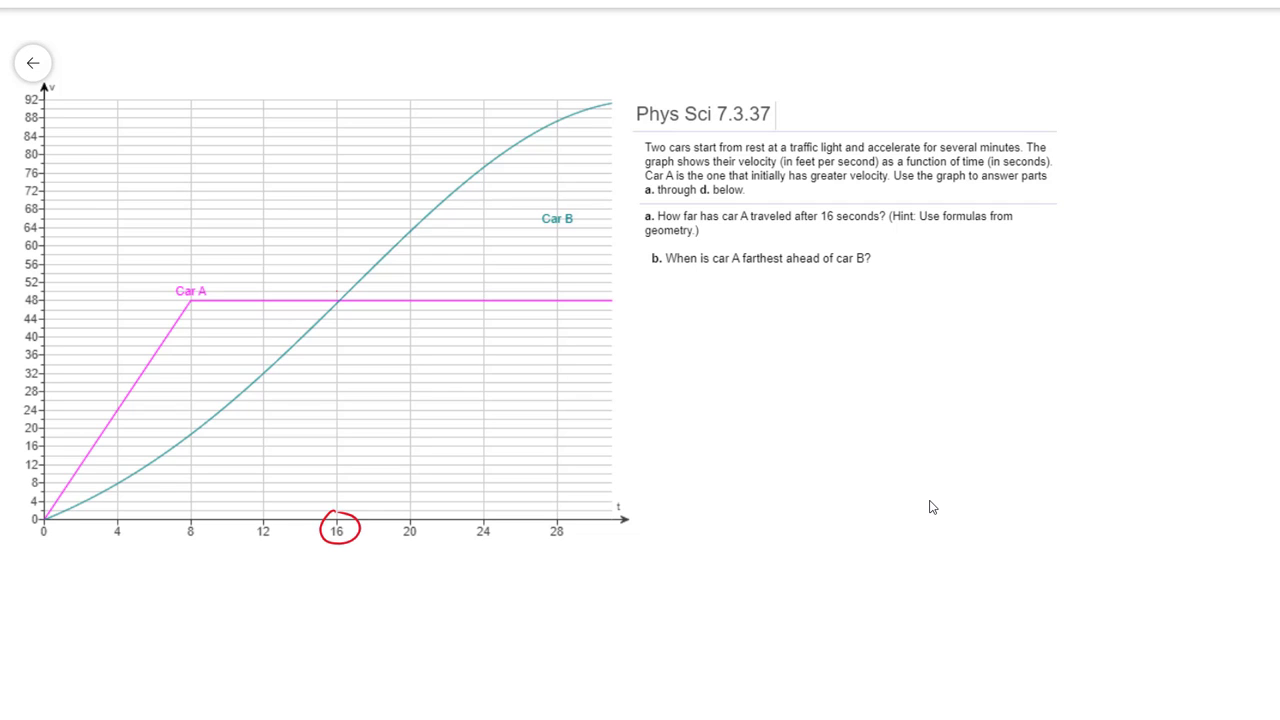
pyautogui.click(340, 300)
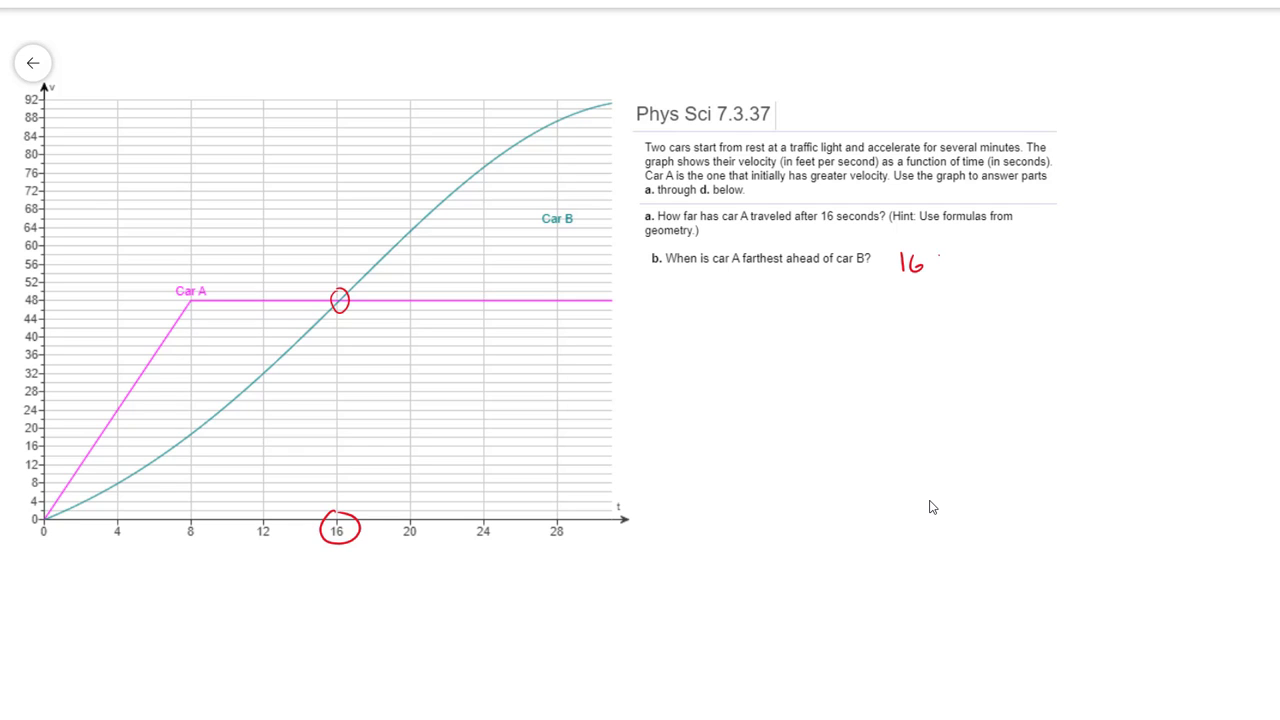
pyautogui.write('s')
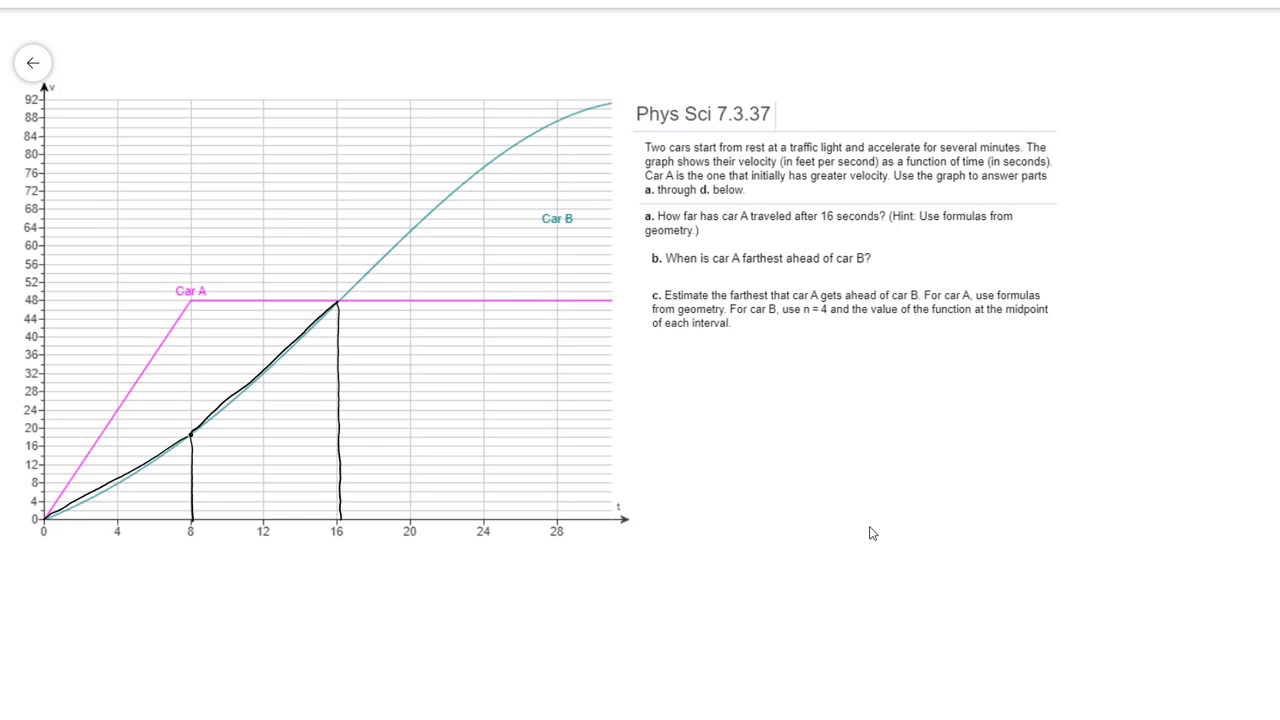
pyautogui.moveTo(138, 495)
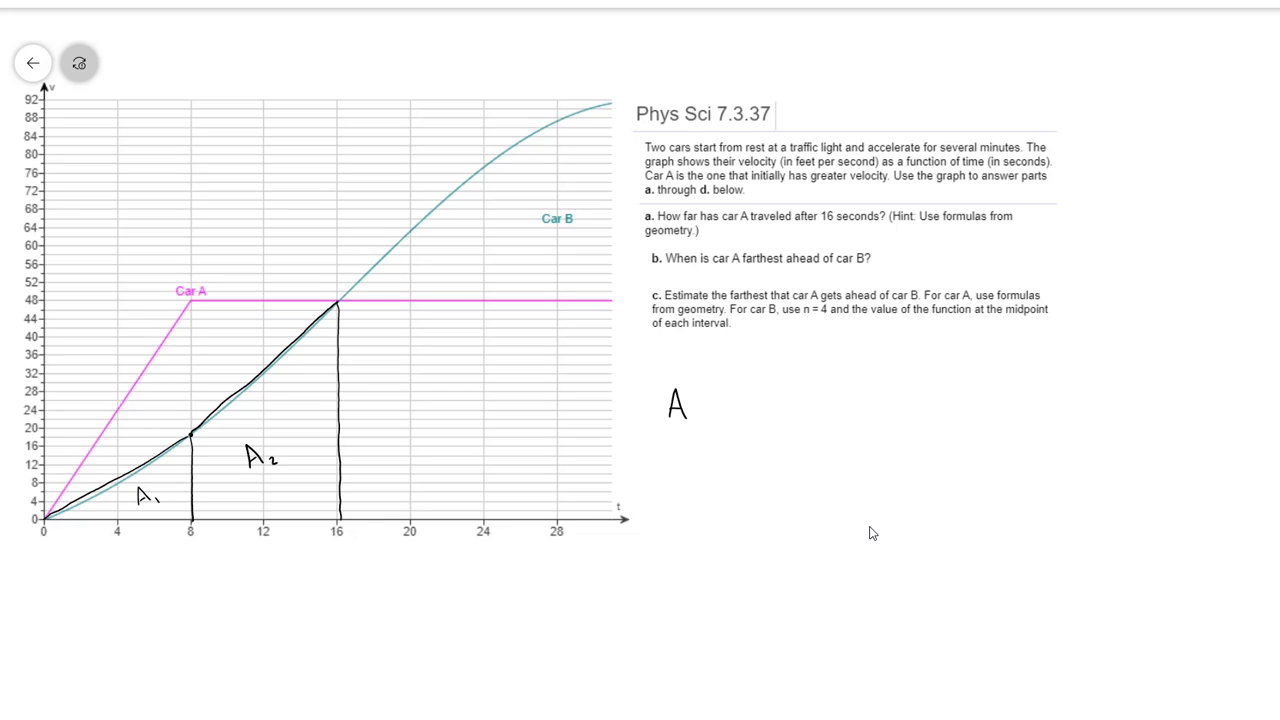
# Begin writing Car B's area expressions using factors (8) and (18)
pyautogui.write('₁ = 1/2')
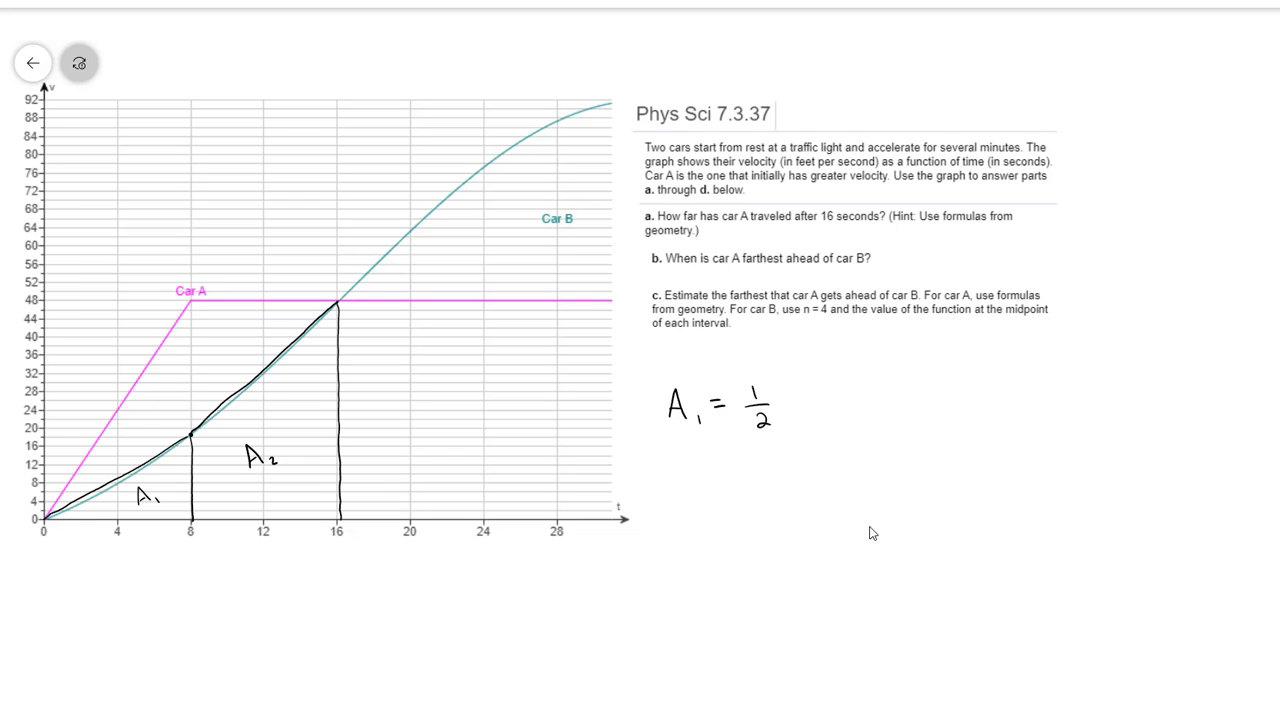
pyautogui.write('(8)')
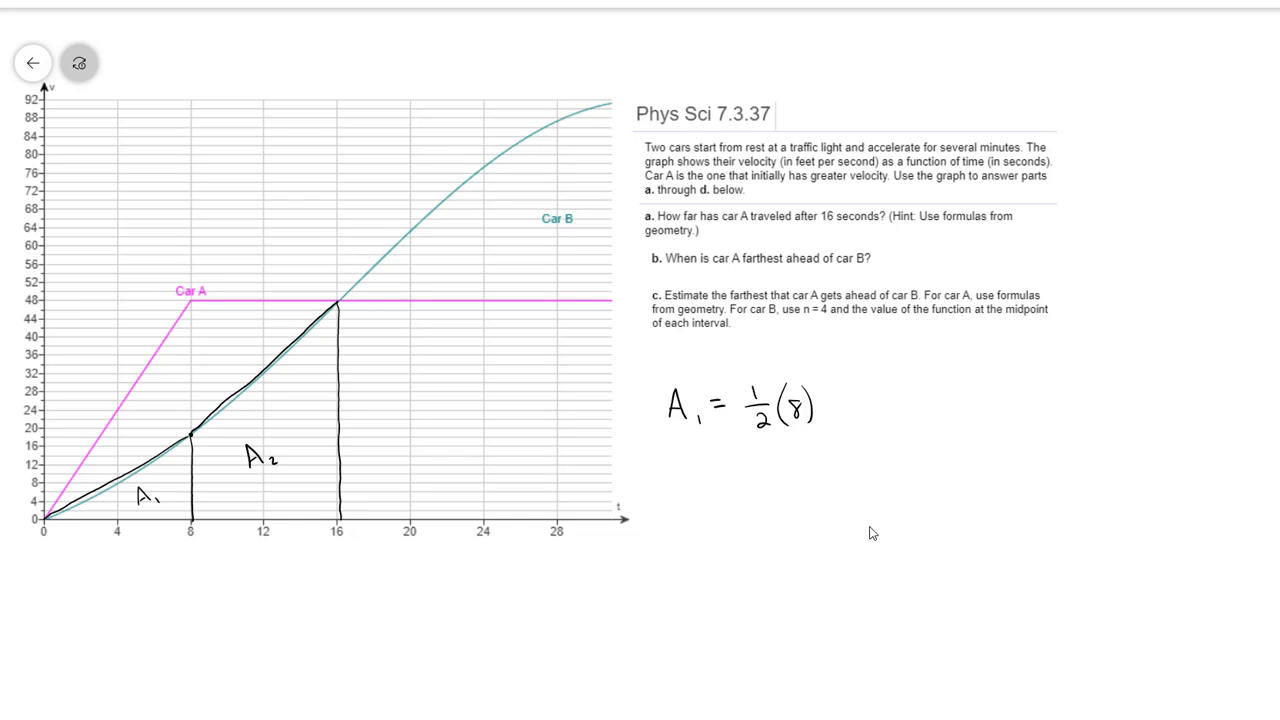
pyautogui.write('(')
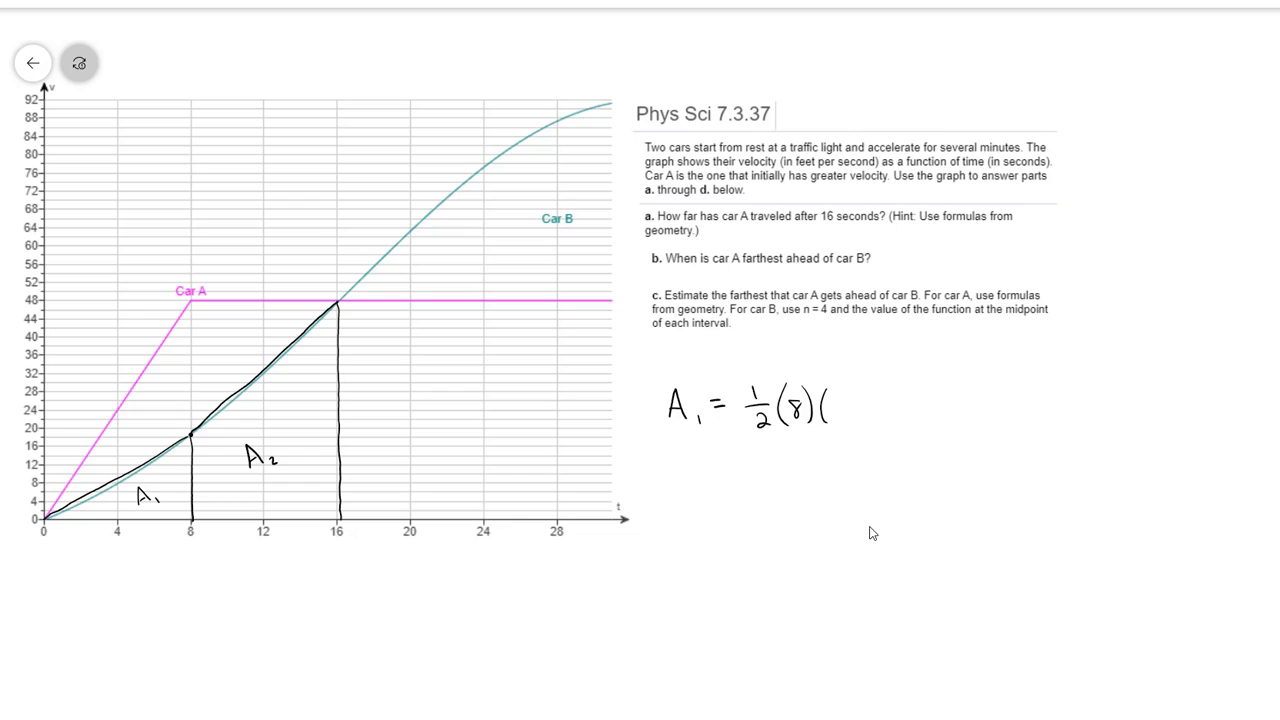
pyautogui.write('18)')
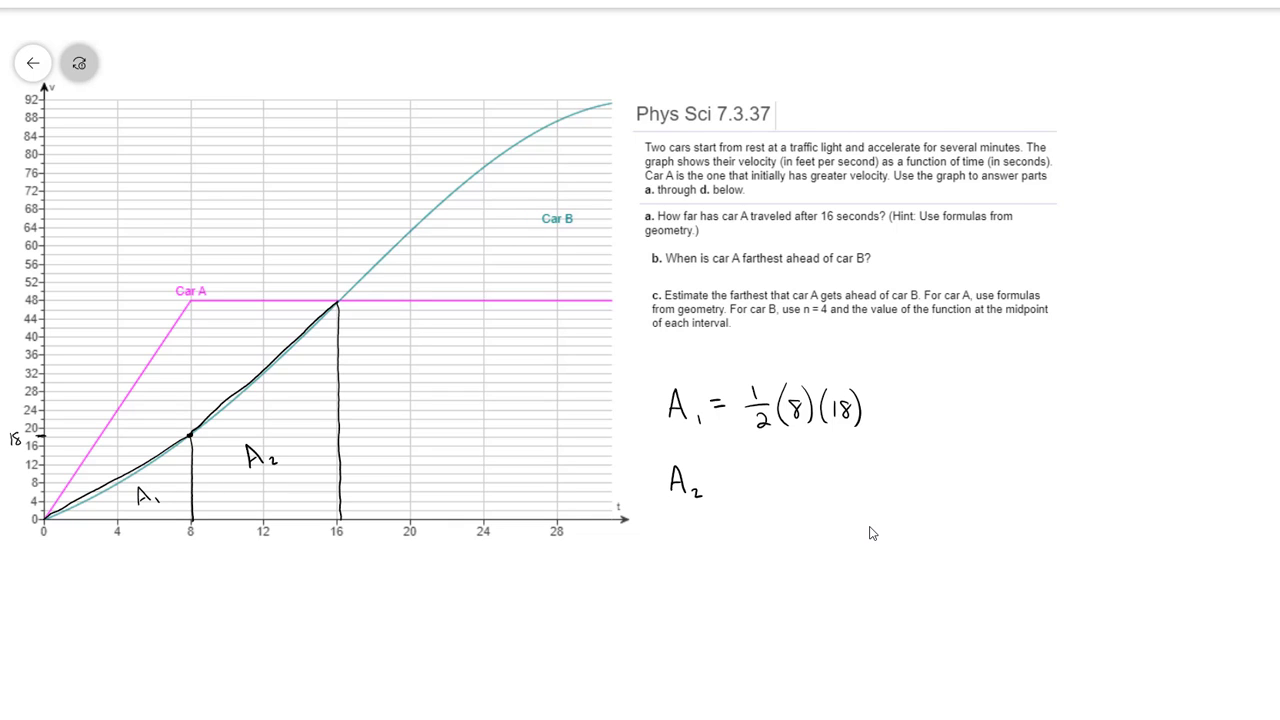
pyautogui.write('=')
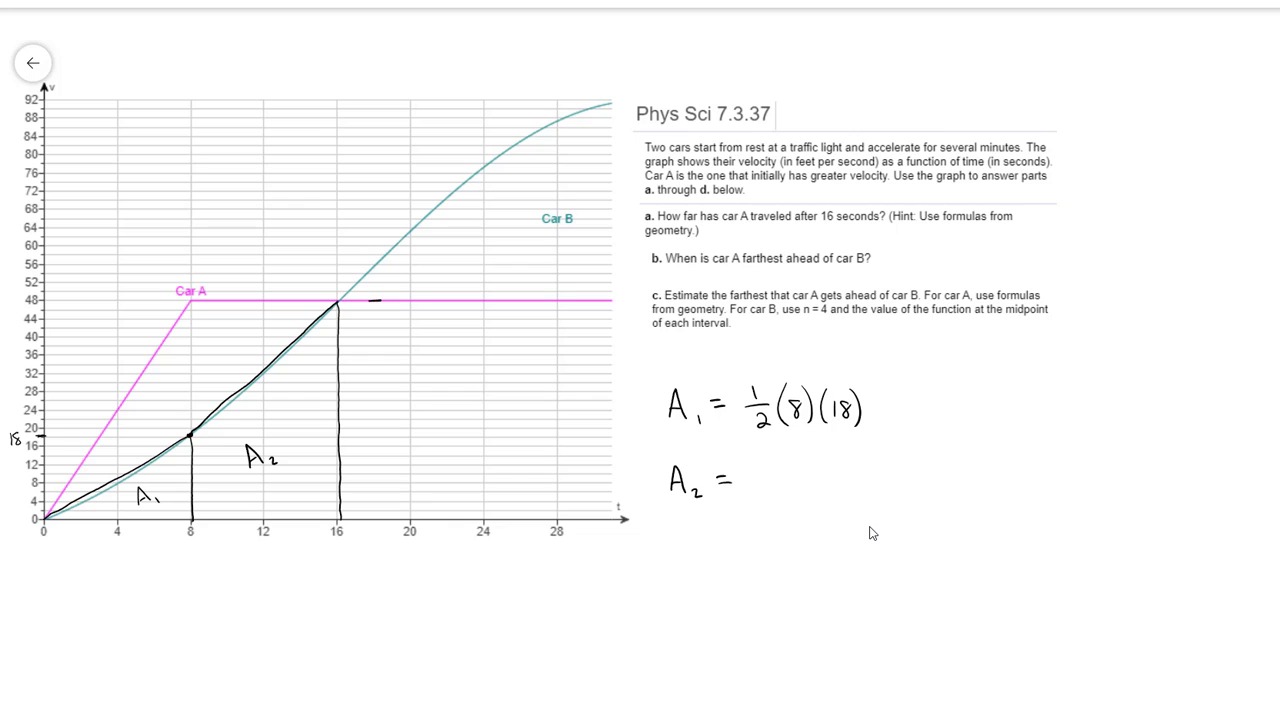
# Label the trapezoid's heights 18 and 48 and its width 8 on the graph
pyautogui.moveTo(373, 300); pyautogui.dragTo(373, 398)
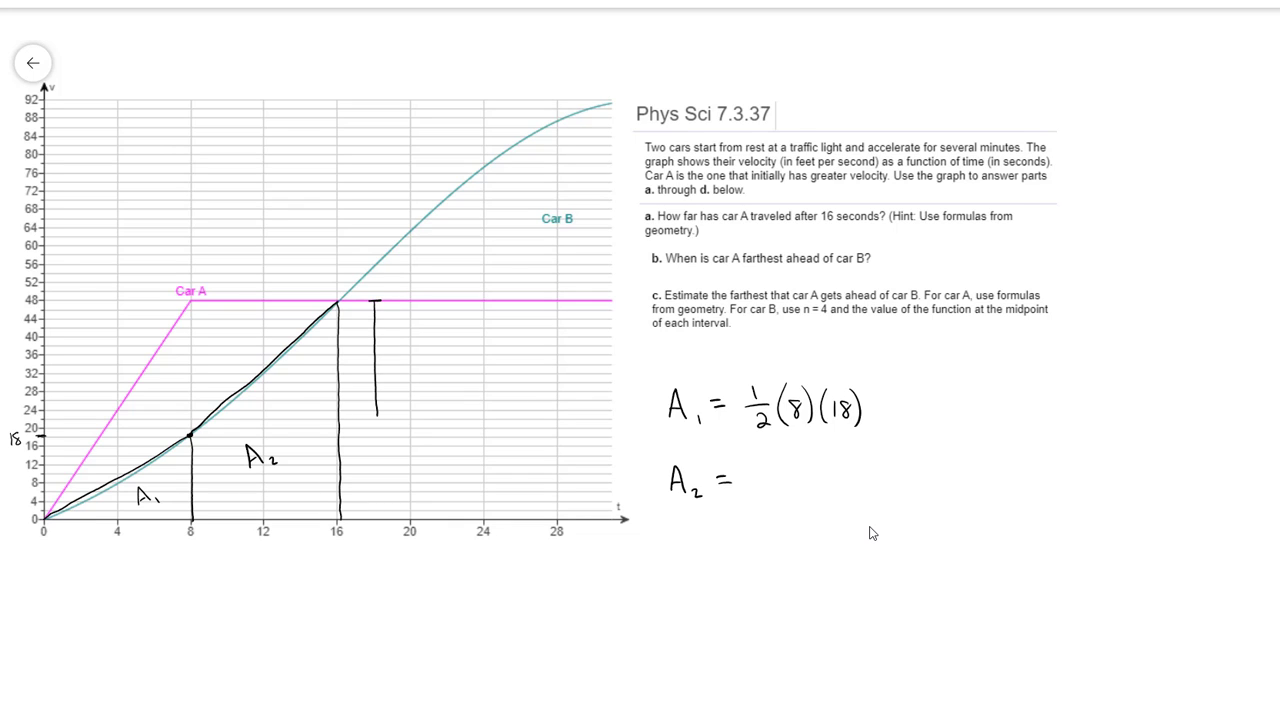
pyautogui.write('48')
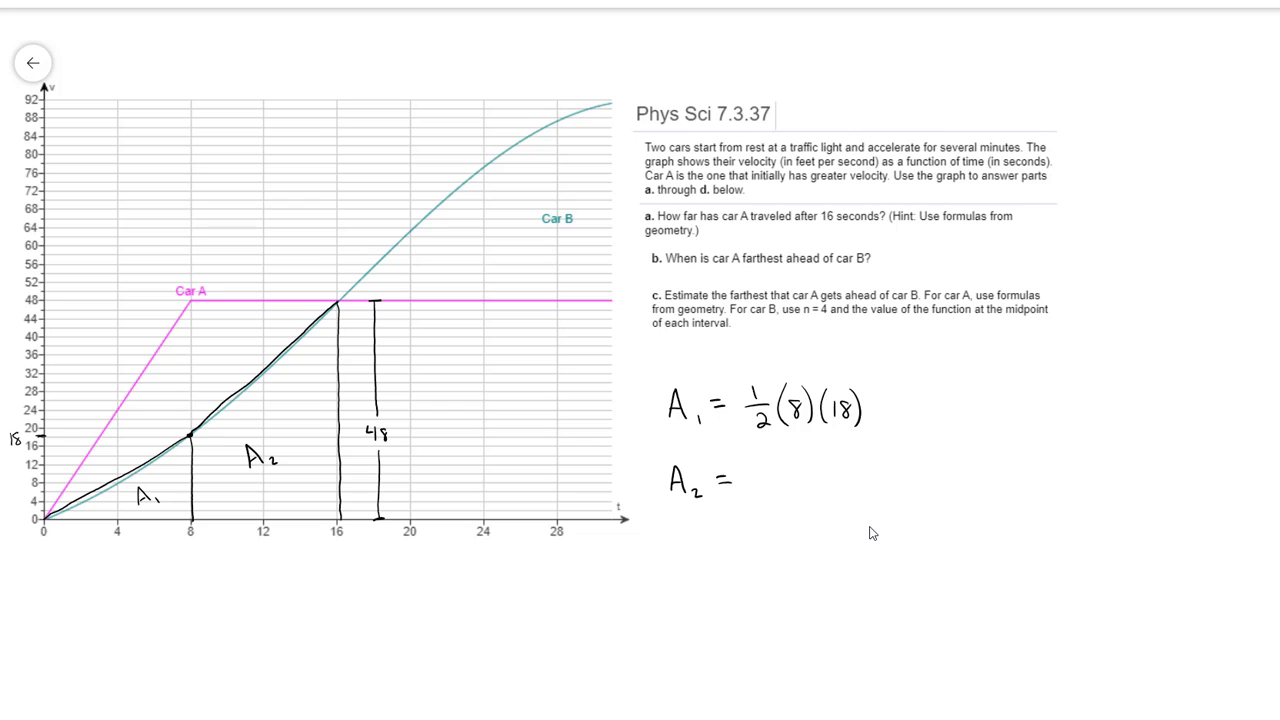
pyautogui.click(202, 435)
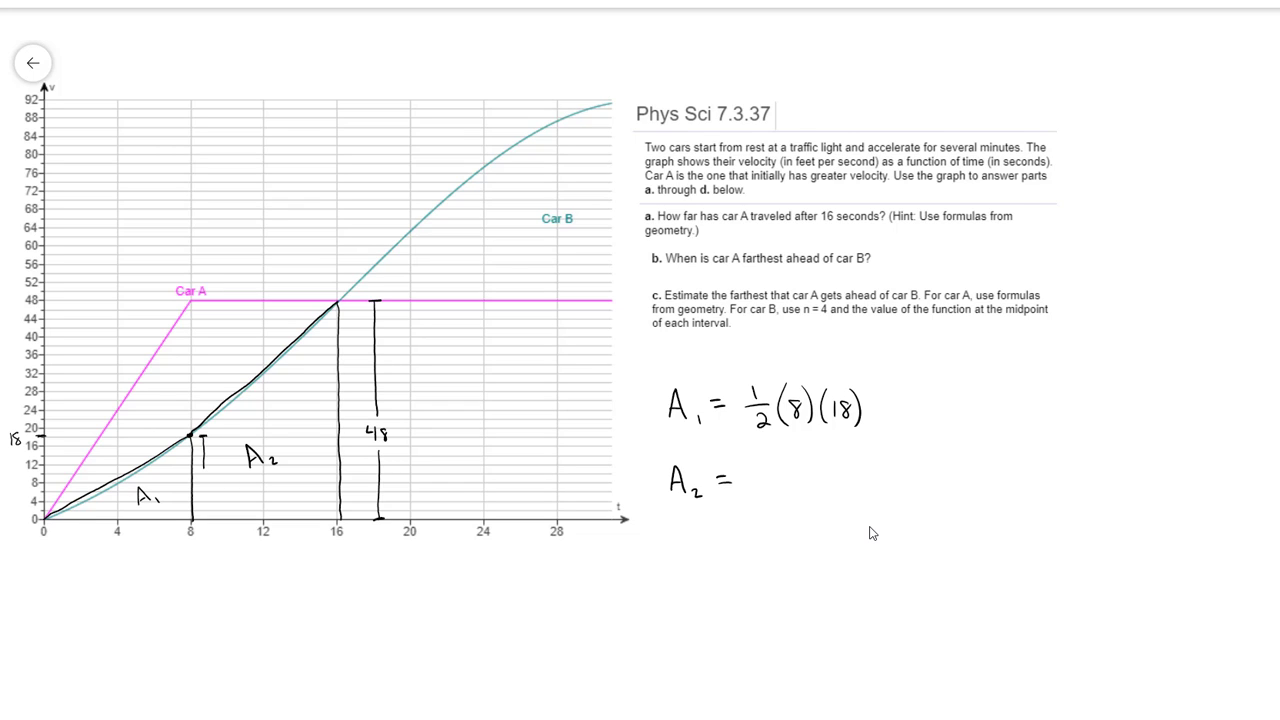
pyautogui.click(205, 478)
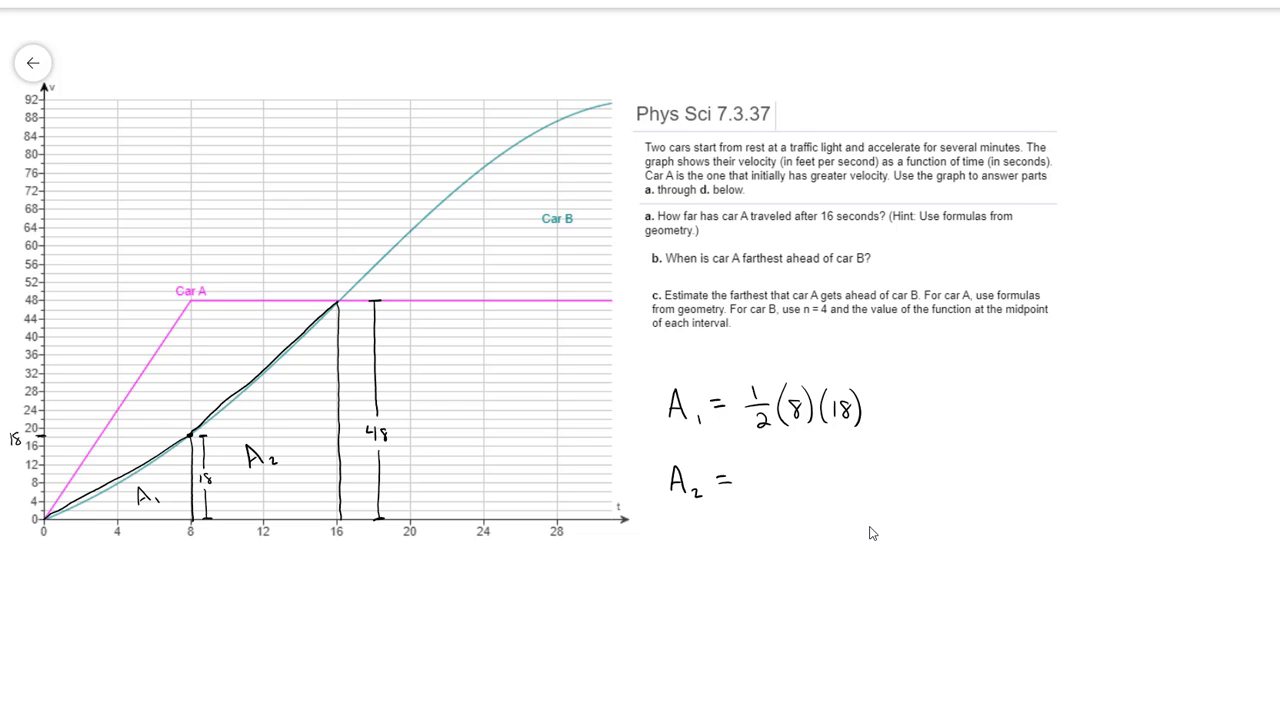
pyautogui.moveTo(185, 555); pyautogui.dragTo(225, 568)
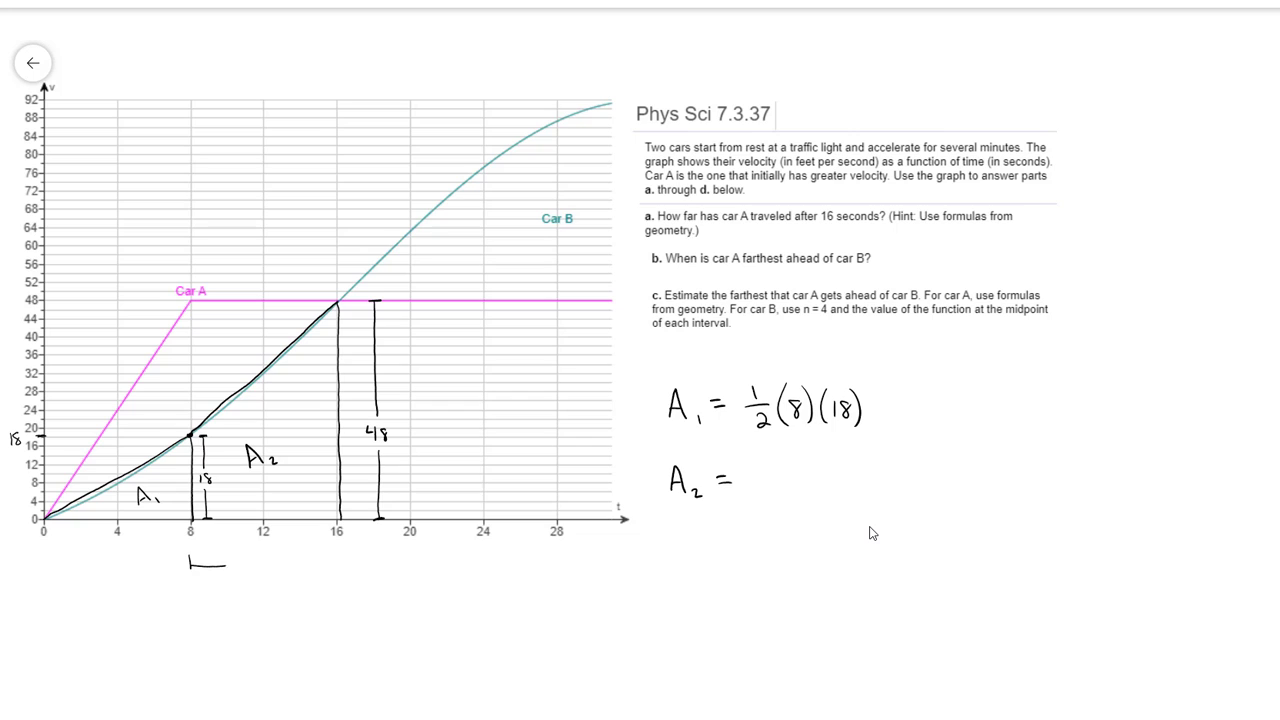
pyautogui.moveTo(210, 565); pyautogui.dragTo(268, 560)
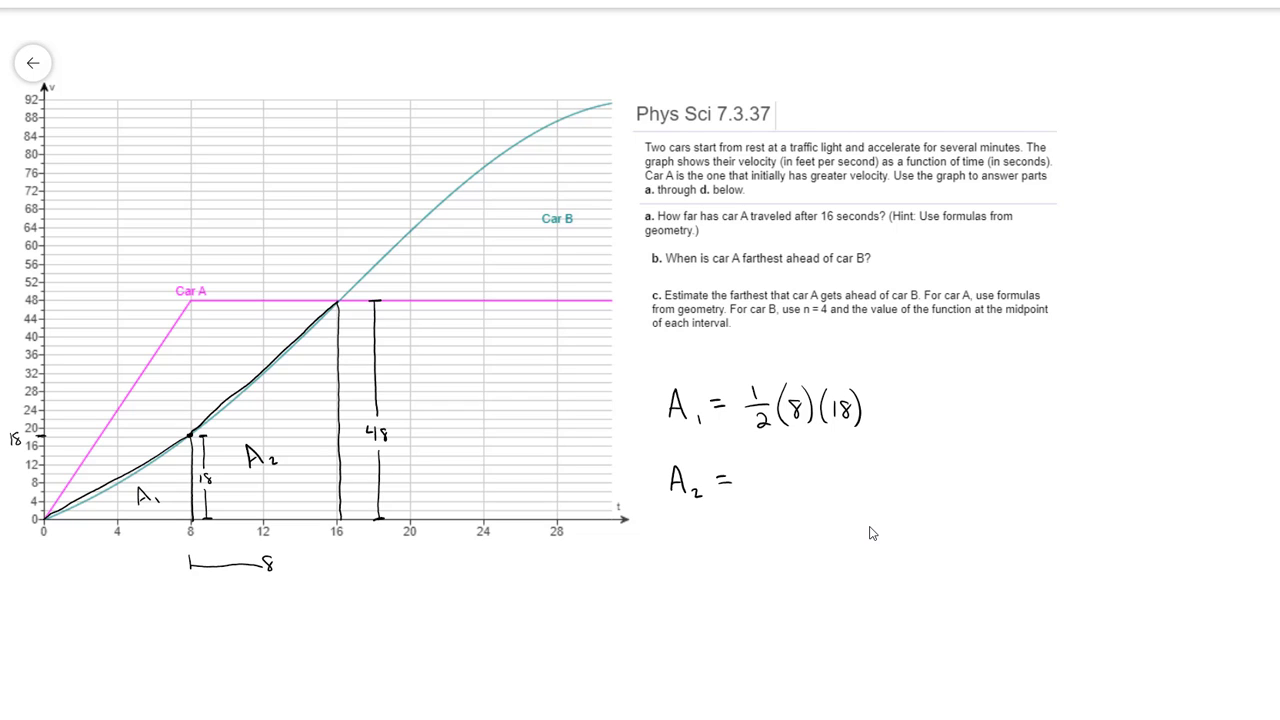
pyautogui.moveTo(285, 565); pyautogui.dragTo(342, 565)
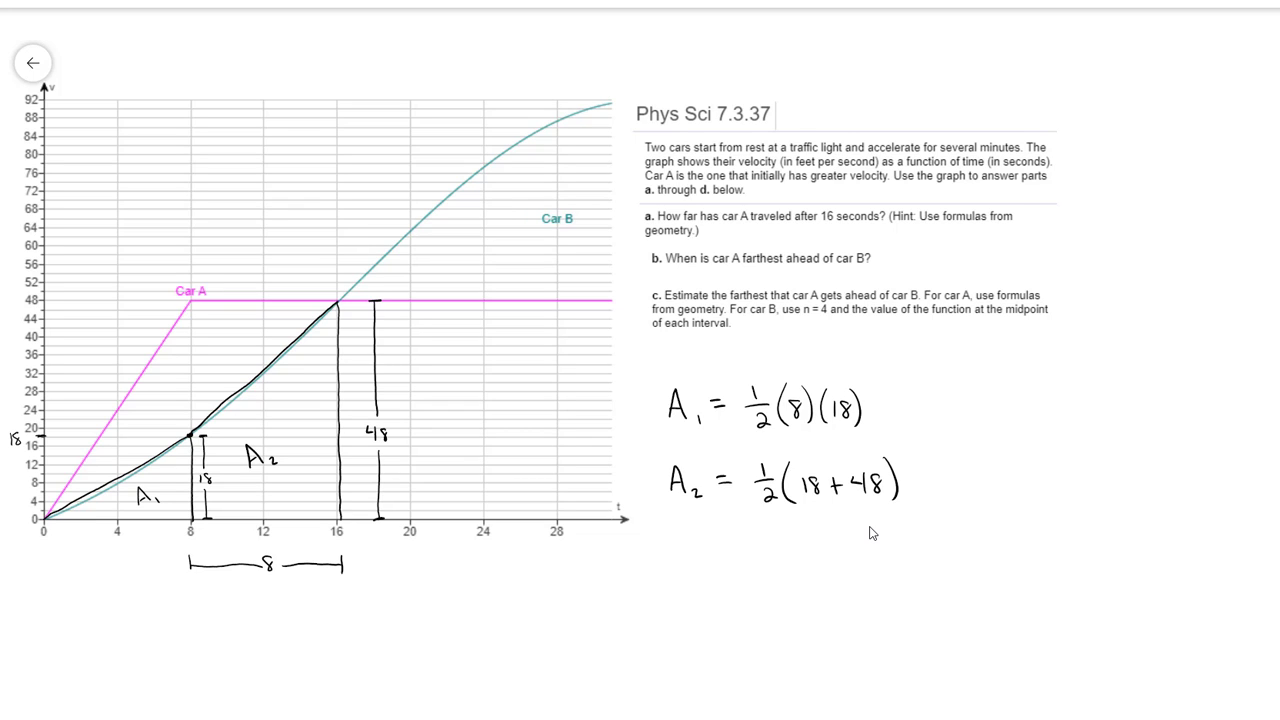
# Complete the calculations showing A₂ = 264 and A₁ = 72
pyautogui.write('(')
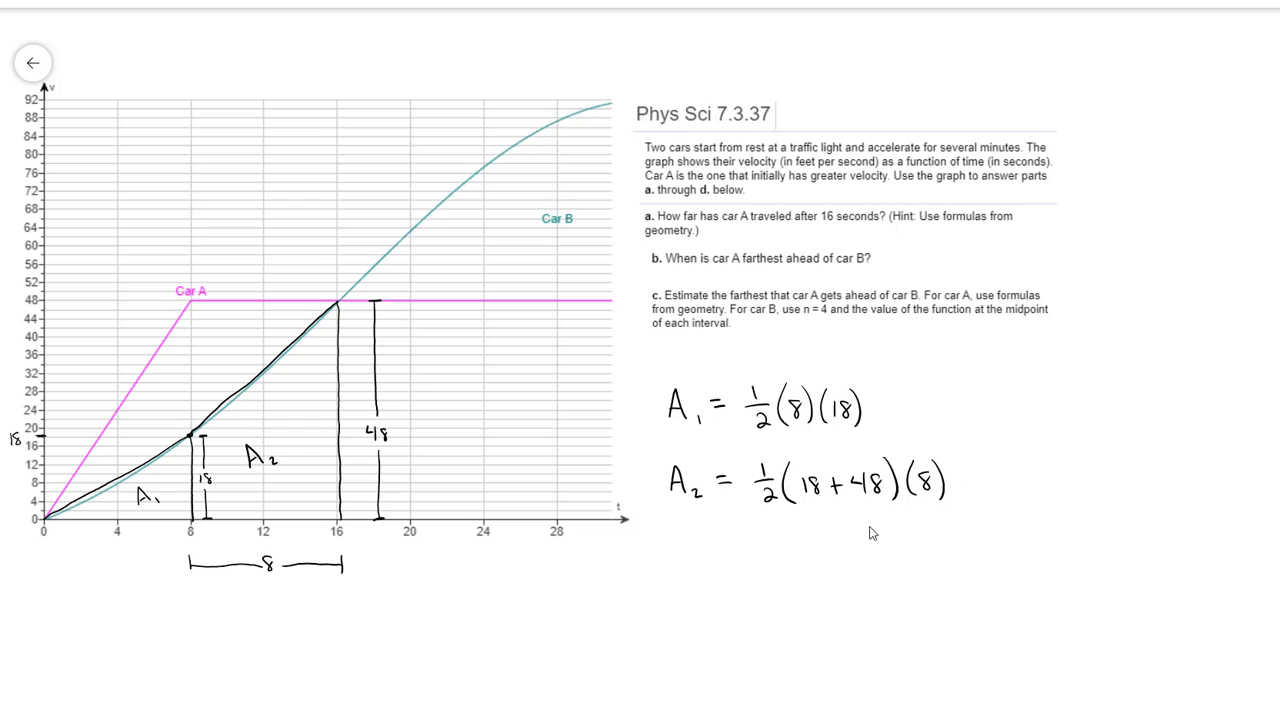
pyautogui.write('= 2')
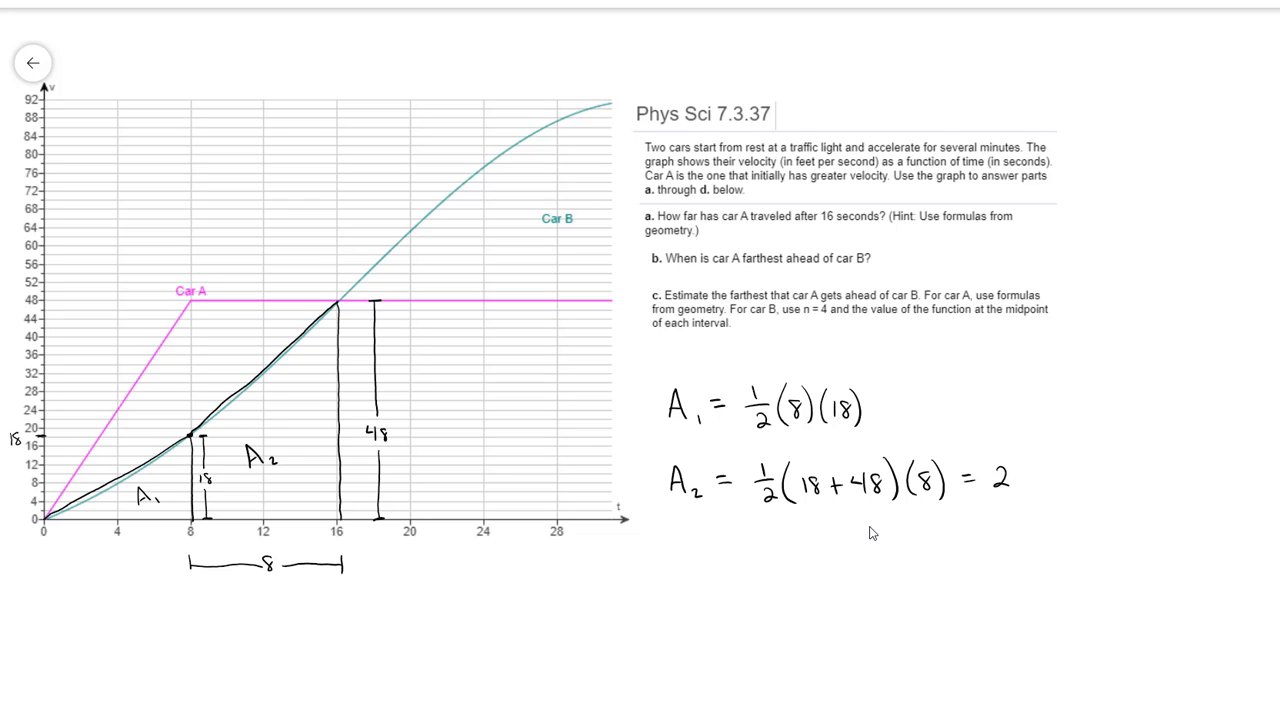
pyautogui.write('64')
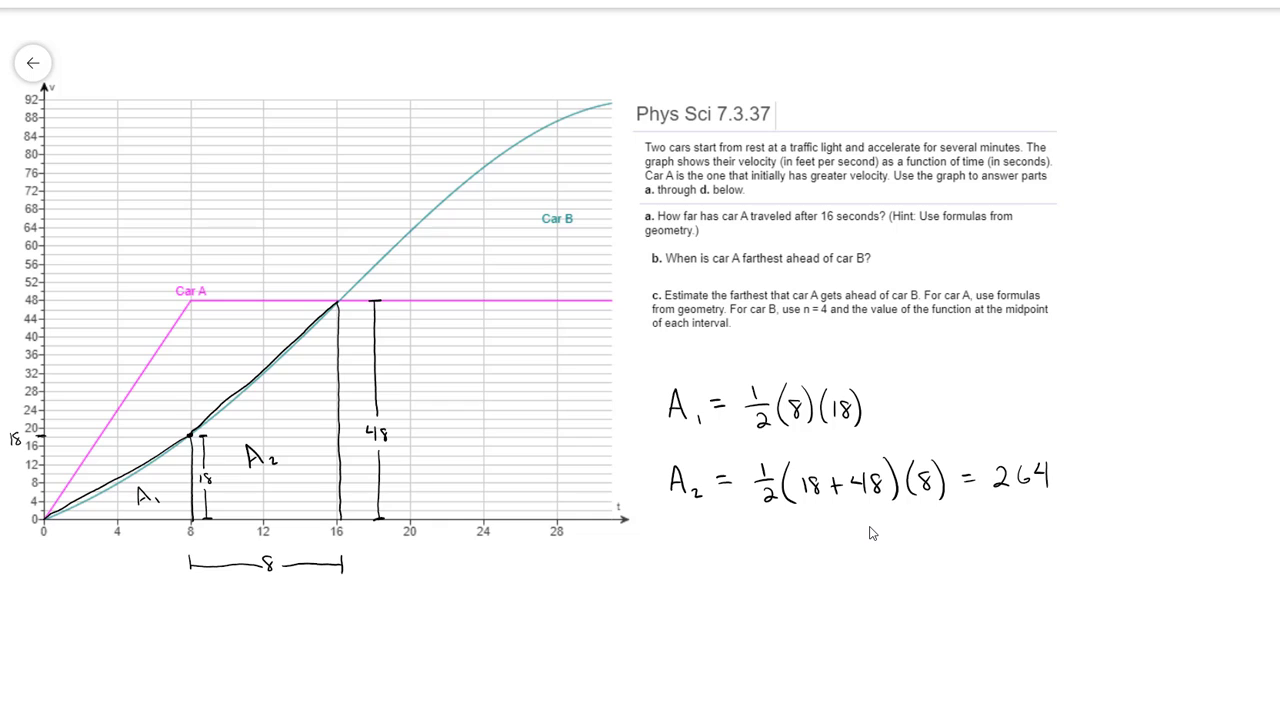
pyautogui.write('= 7')
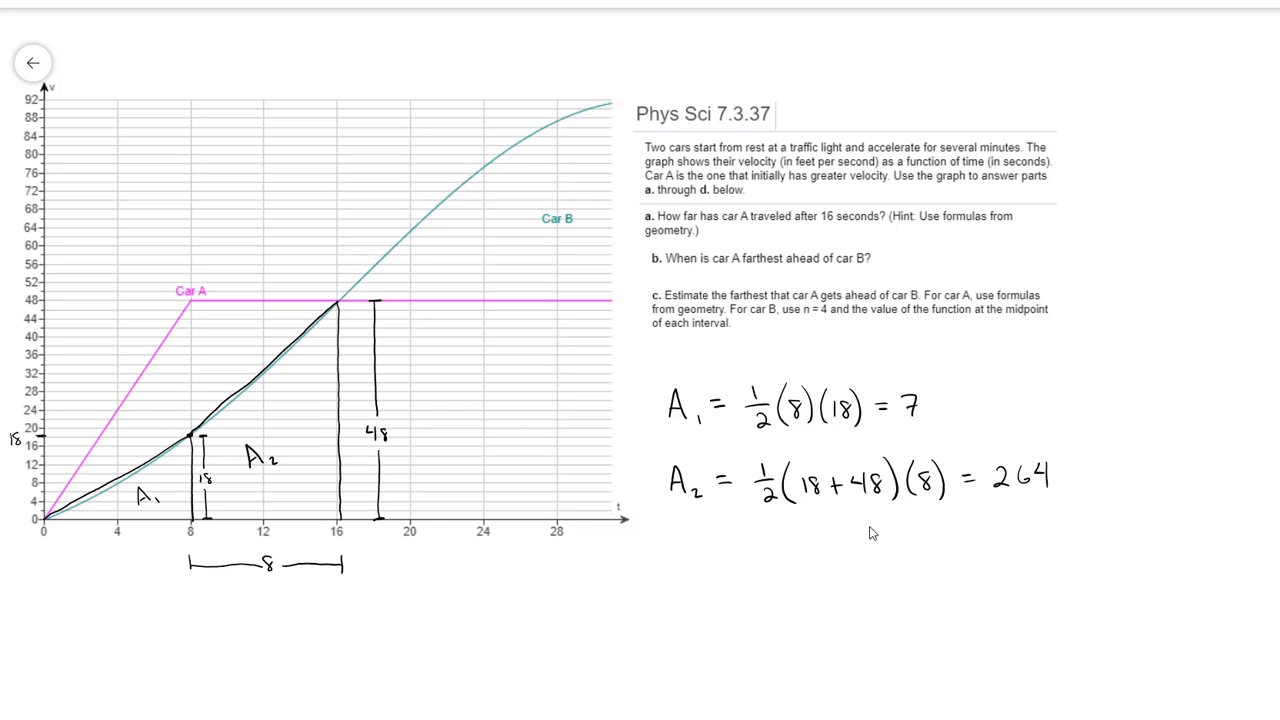
pyautogui.write('2')
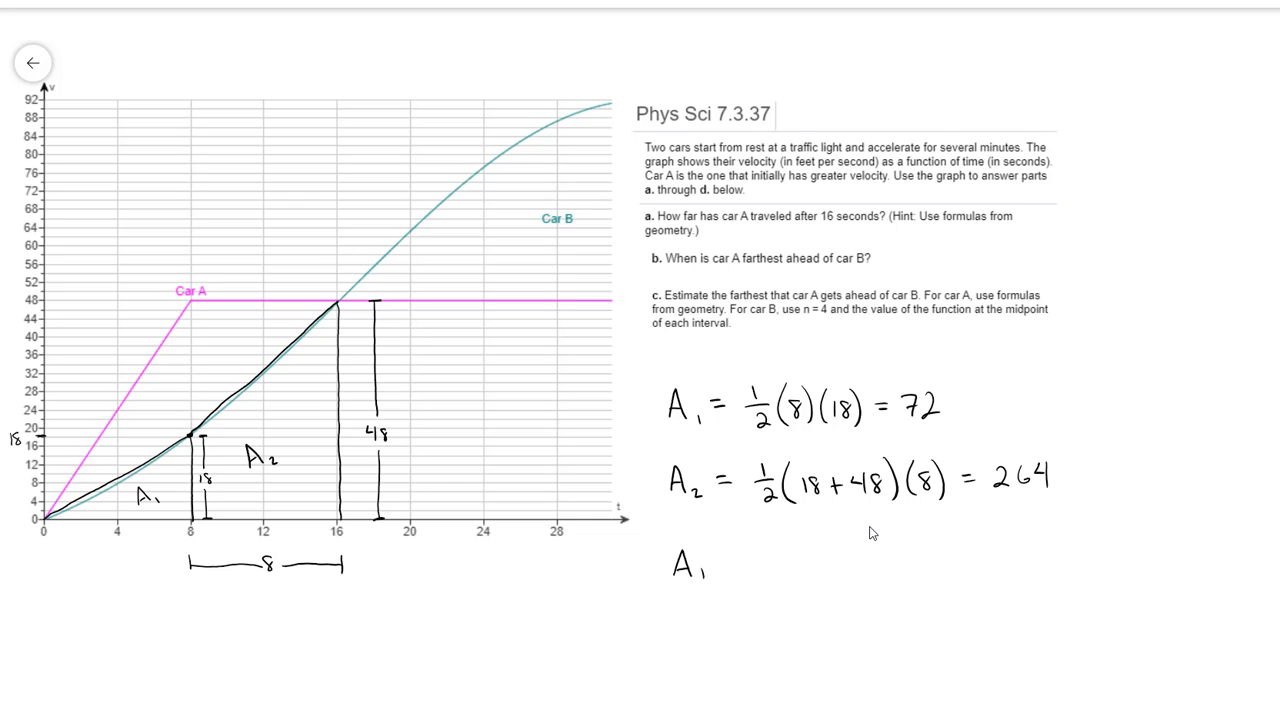
# Write A₁ + A₂ = 336 ft as Car B's distance
pyautogui.write('+ A₂ =')
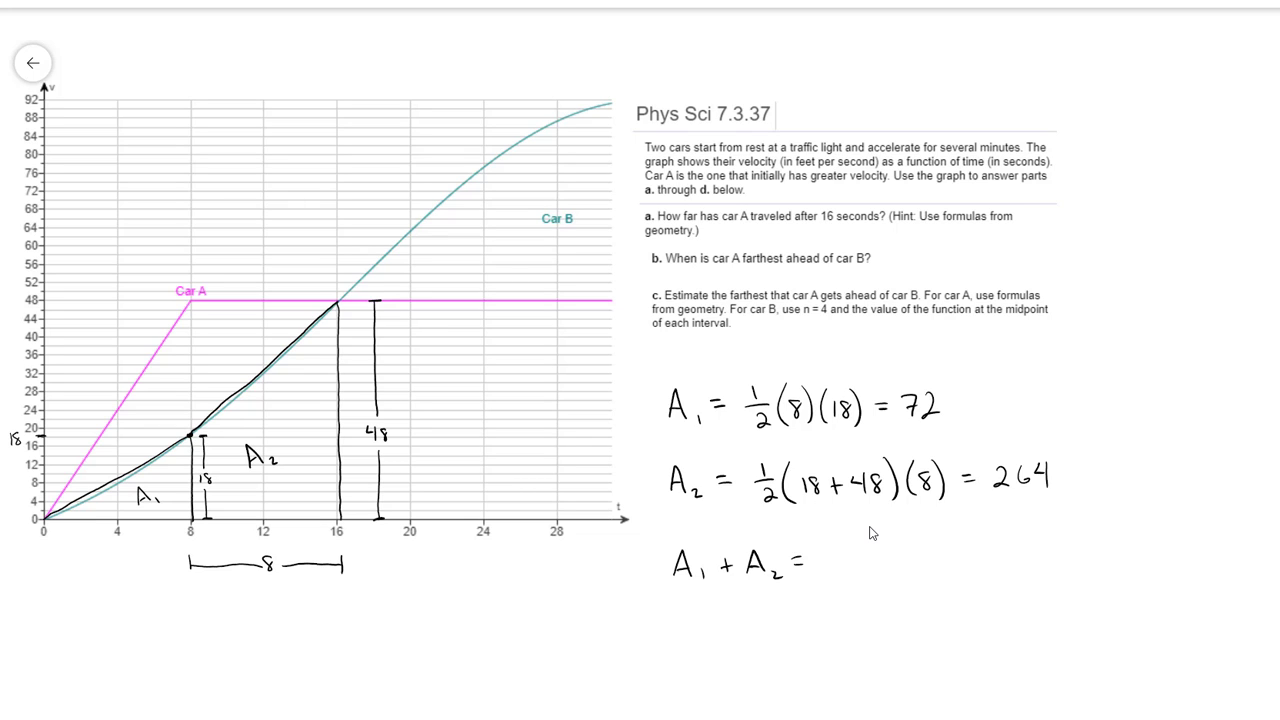
pyautogui.write('336')
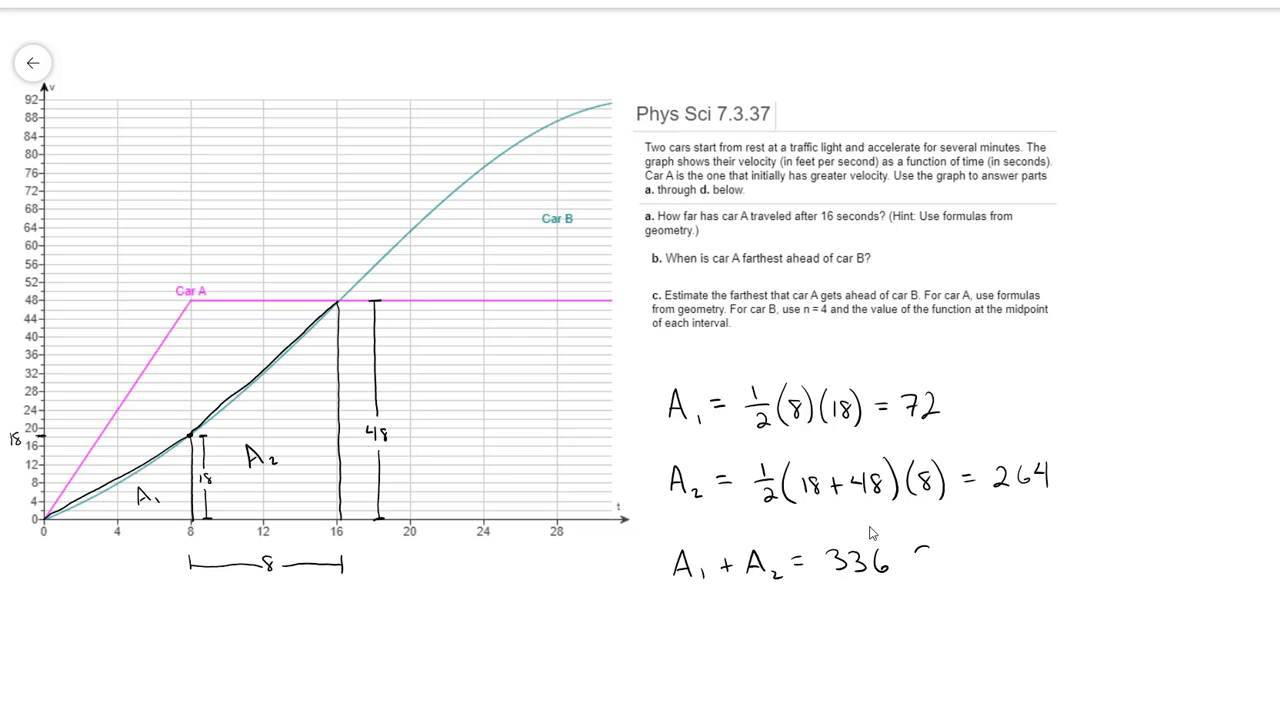
pyautogui.write('Ft')
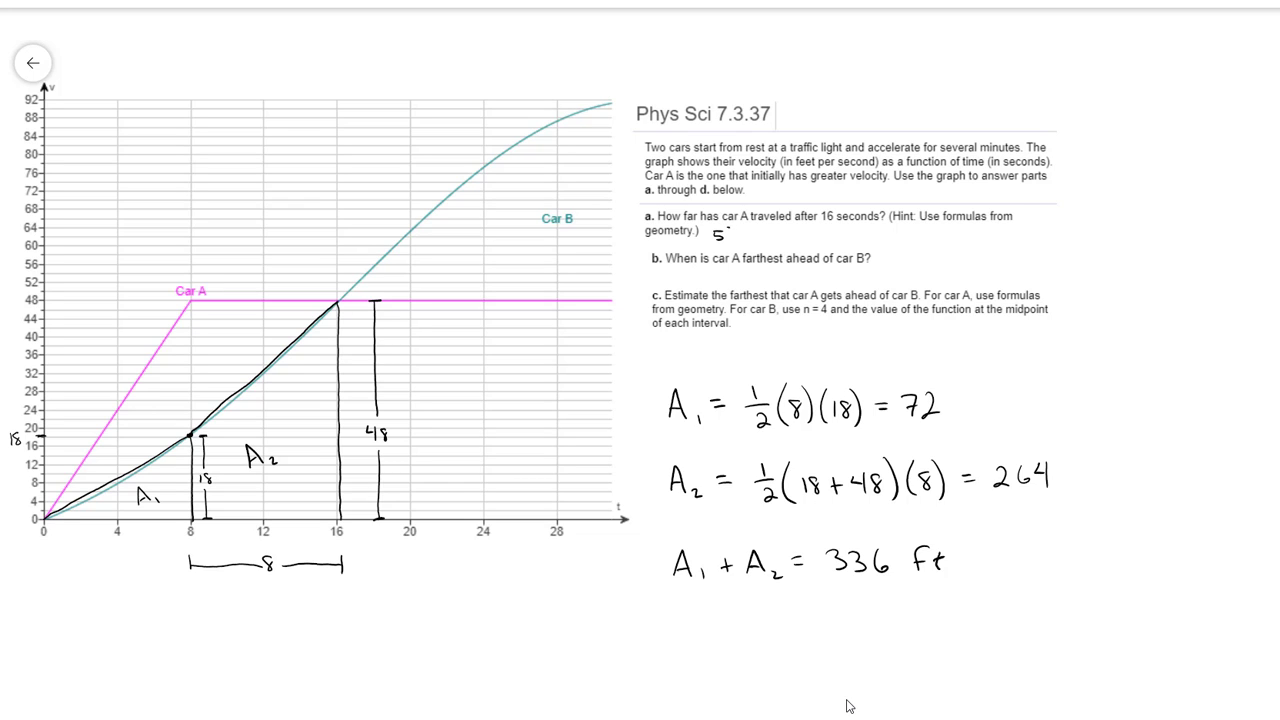
# Record 576 ft for Car A and compute the lead 576 − 336 = 240 ft
pyautogui.write('576 Ft')
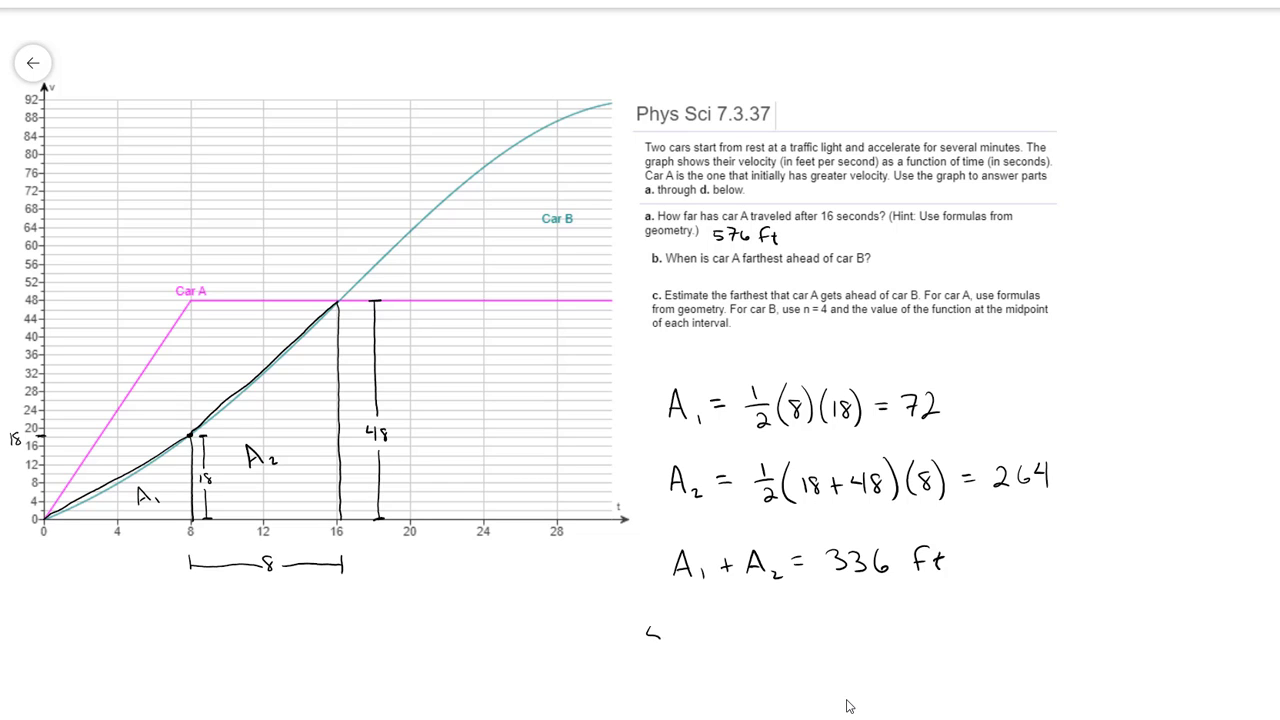
pyautogui.write('576 -')
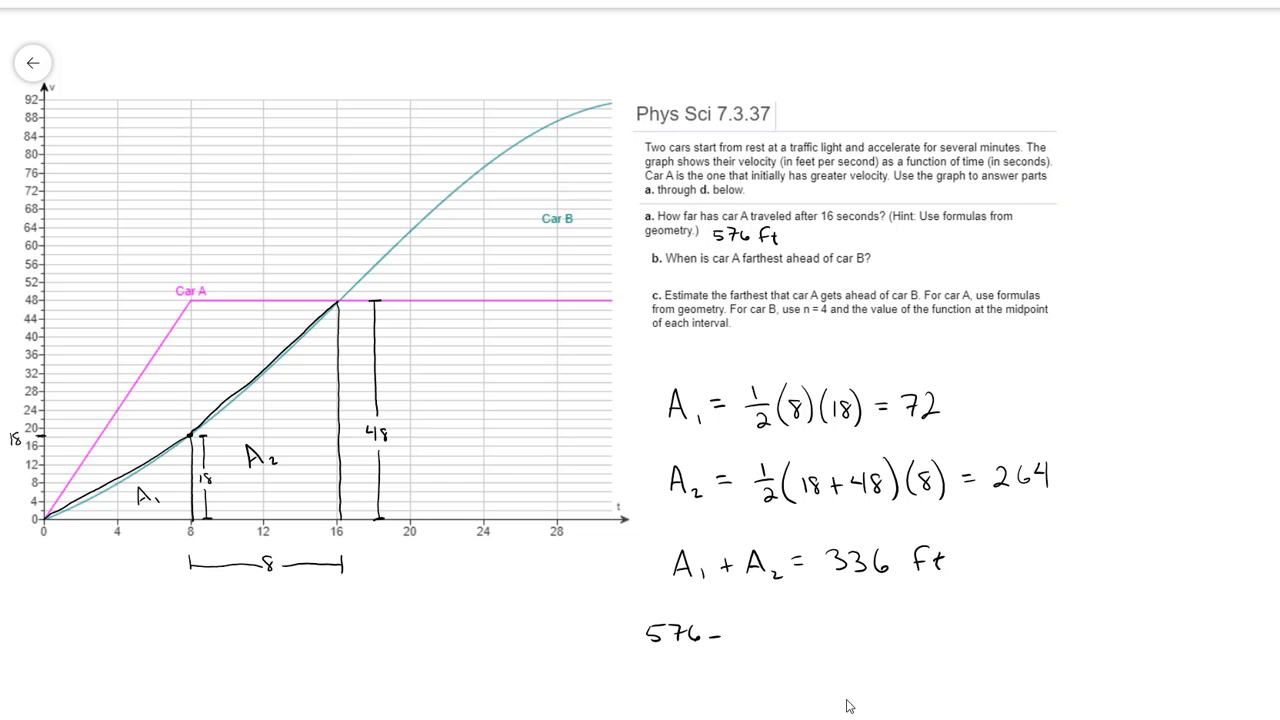
pyautogui.write('336 -')
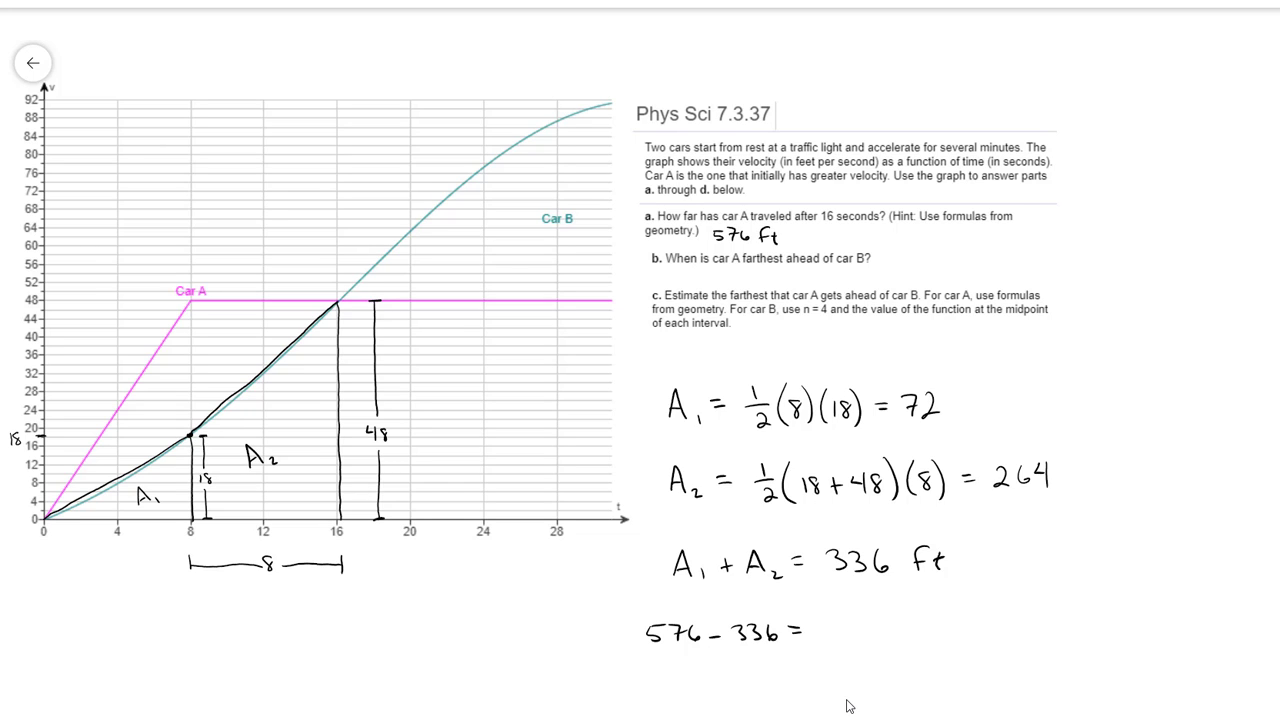
pyautogui.write('241')
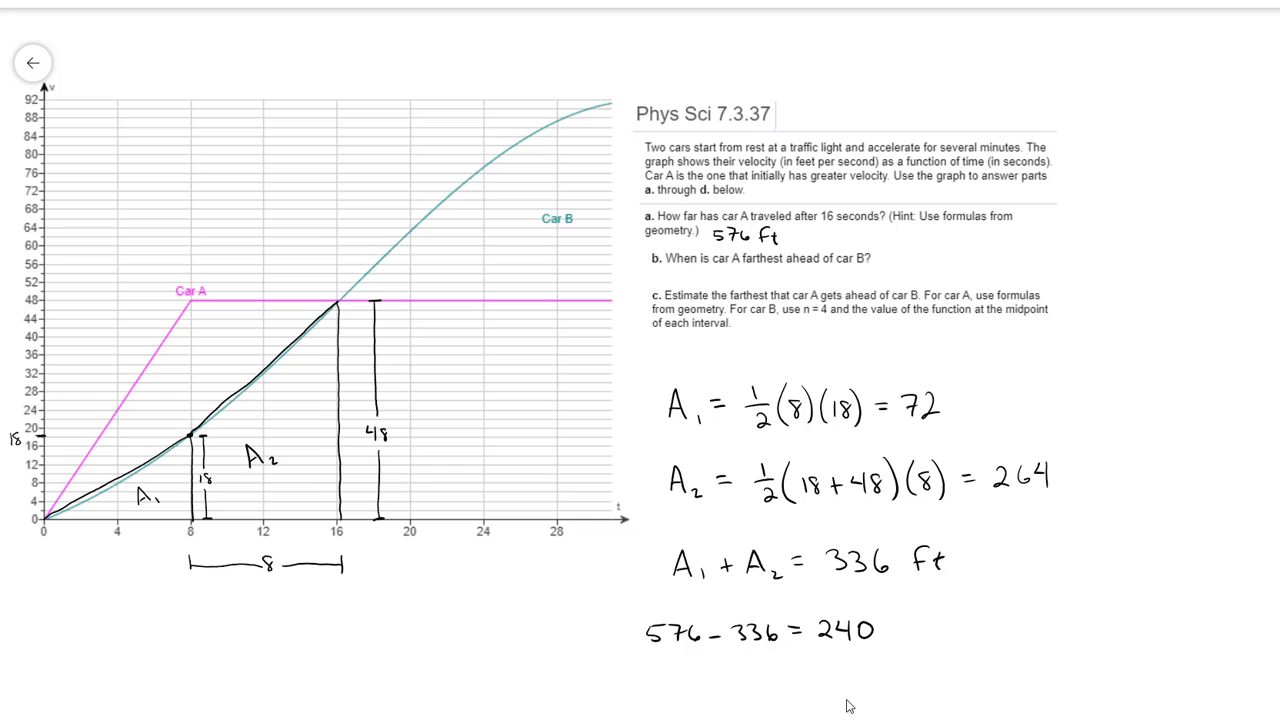
pyautogui.write('ft')
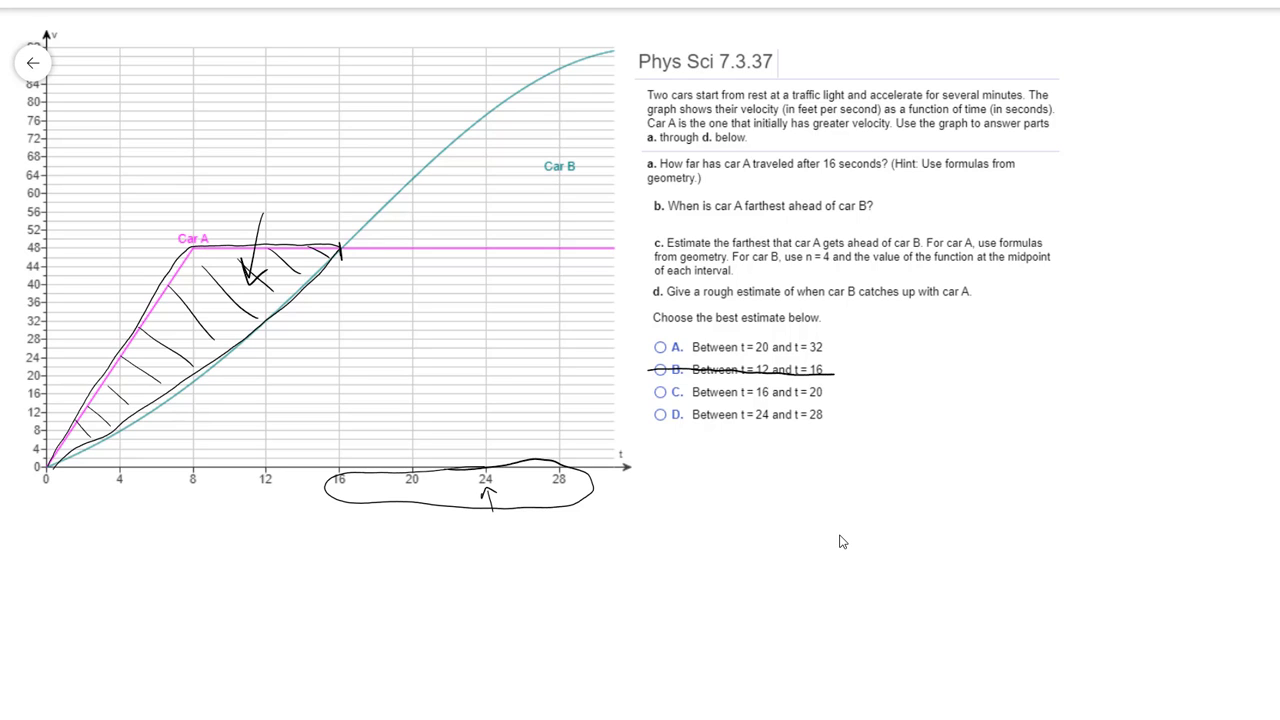
# Eliminate the t = 16 to 20 choice and bracket a later interval from t = 20
pyautogui.click(411, 185)
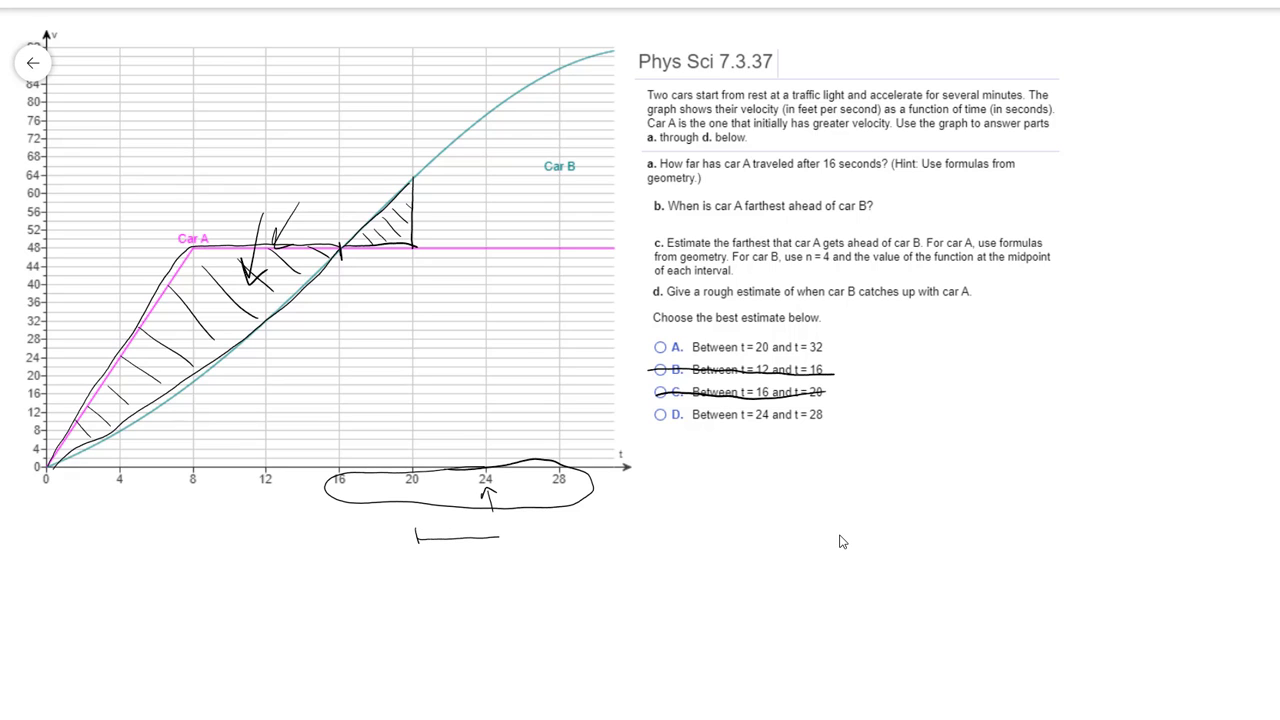
pyautogui.moveTo(490, 537); pyautogui.dragTo(625, 537)
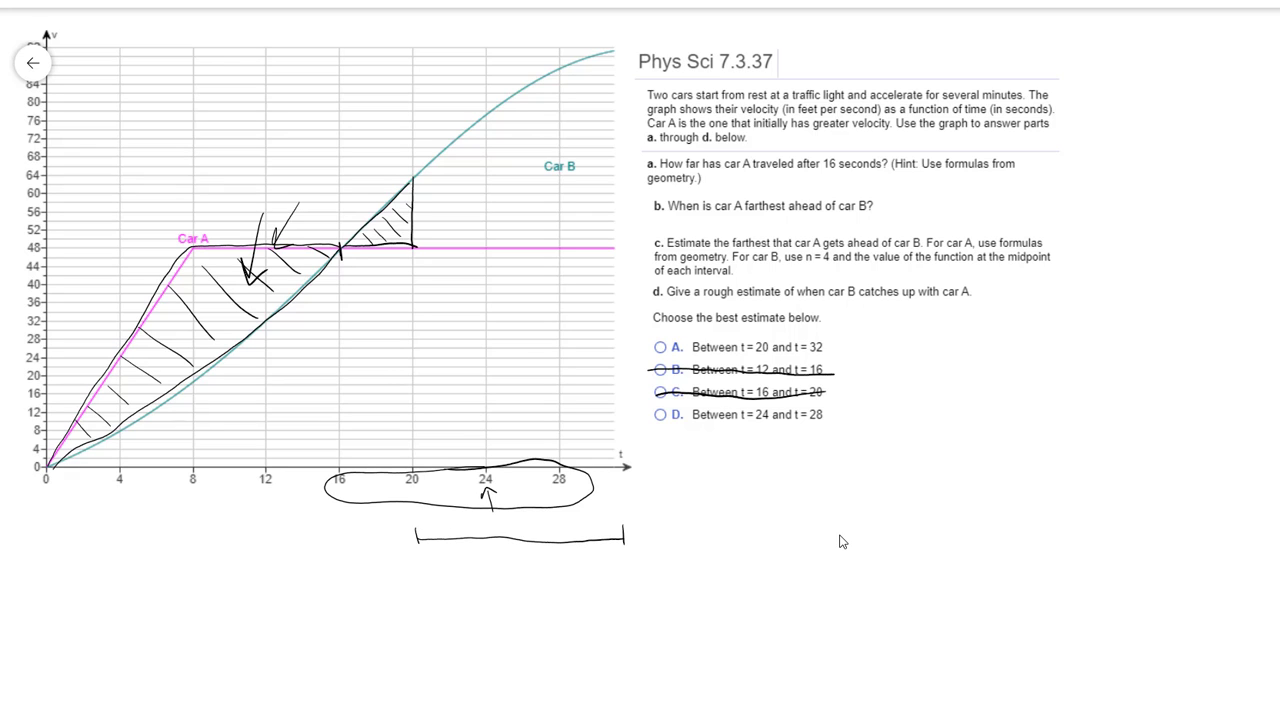